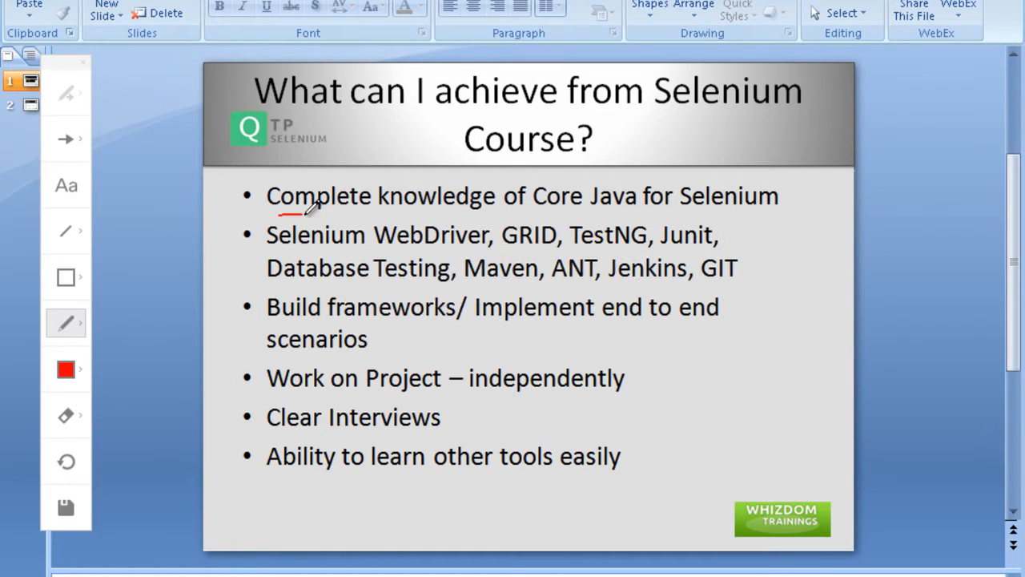
Draw red ink lines under 'Complete knowledge' and 'Core Java' on slide 1.
left_click_drag(280, 214, 480, 215)
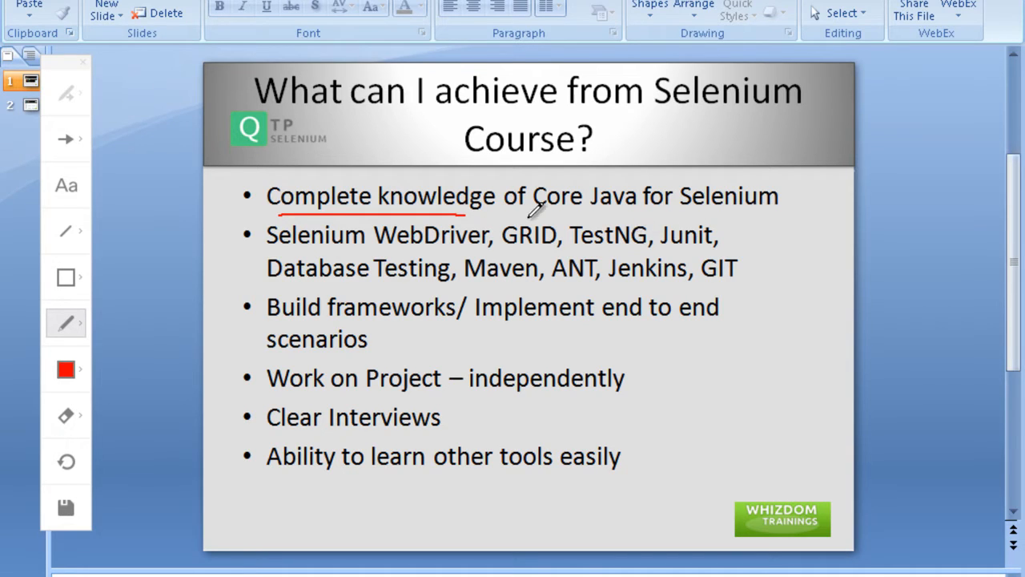
mouse_move(537, 177)
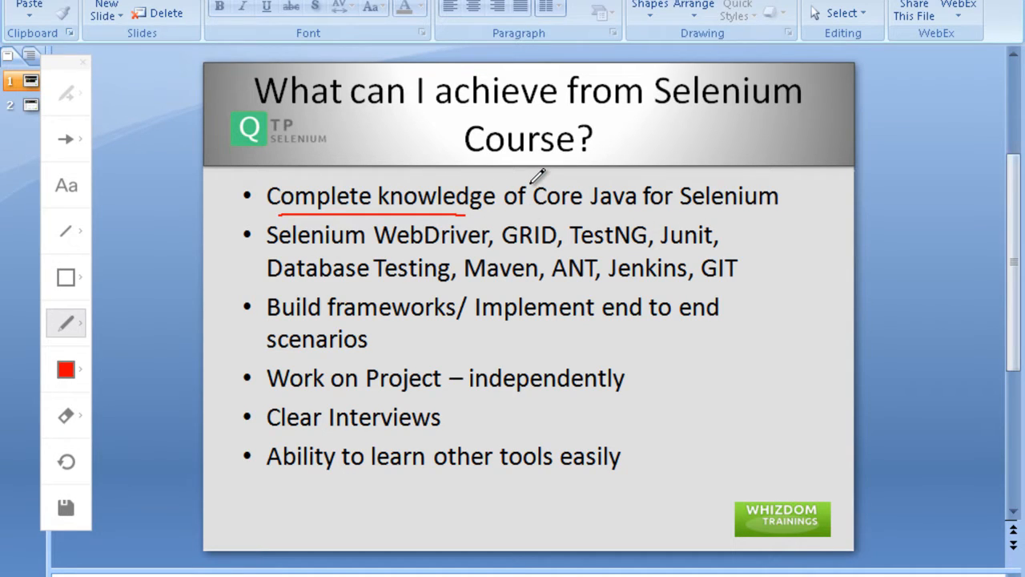
left_click_drag(532, 189, 641, 182)
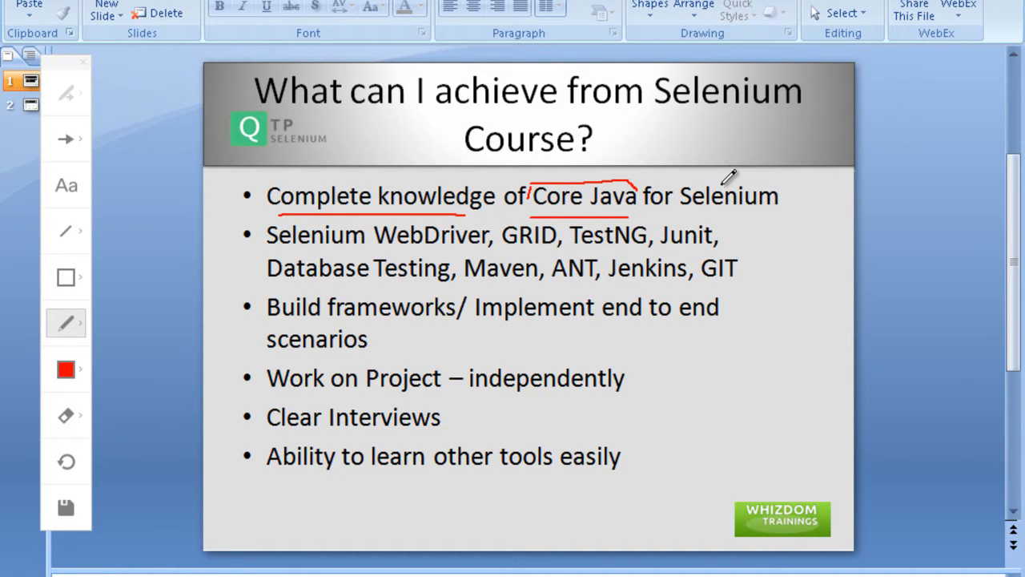
left_click_drag(717, 144, 717, 189)
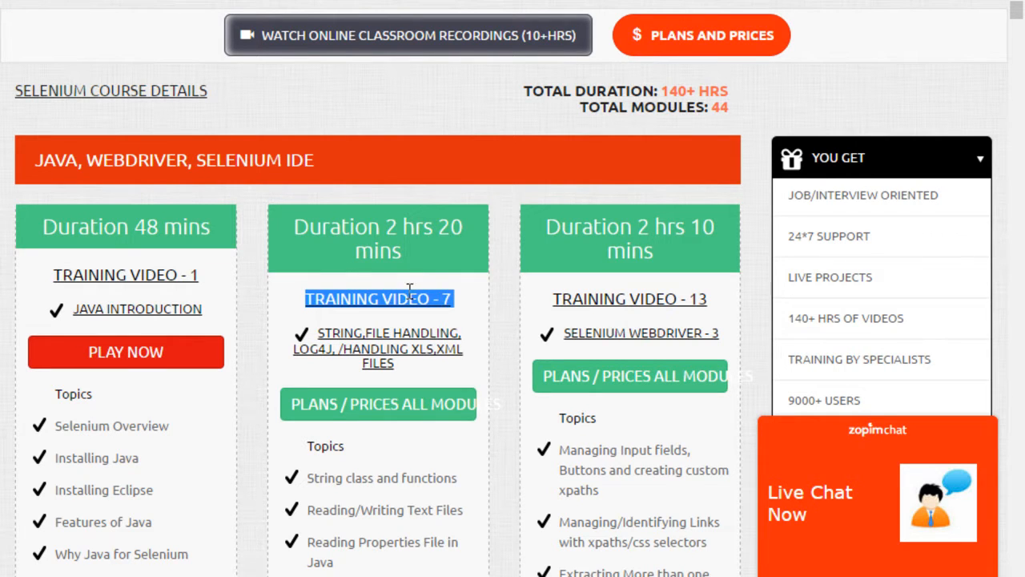
scroll("down", 3)
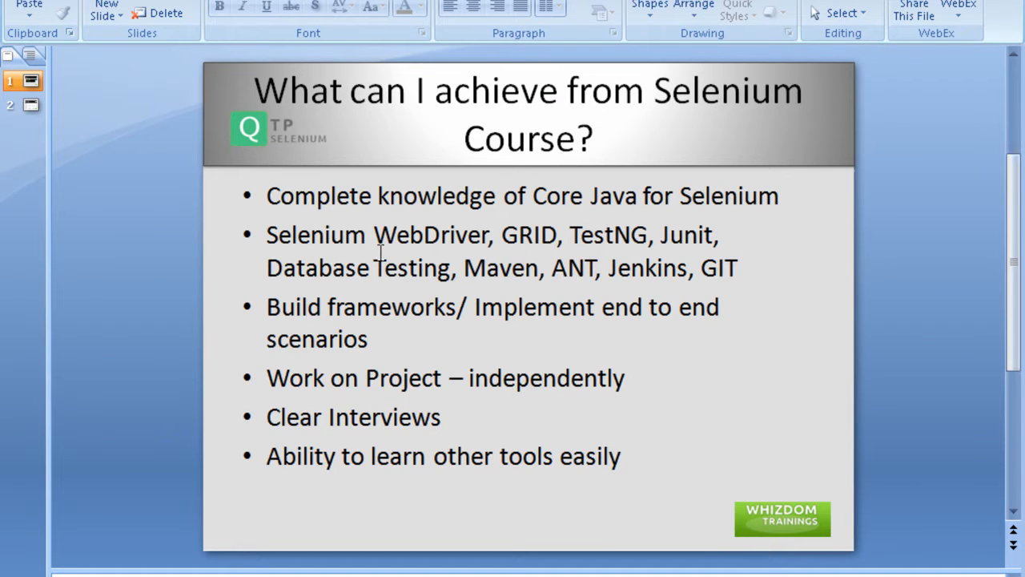
double_click(430, 235)
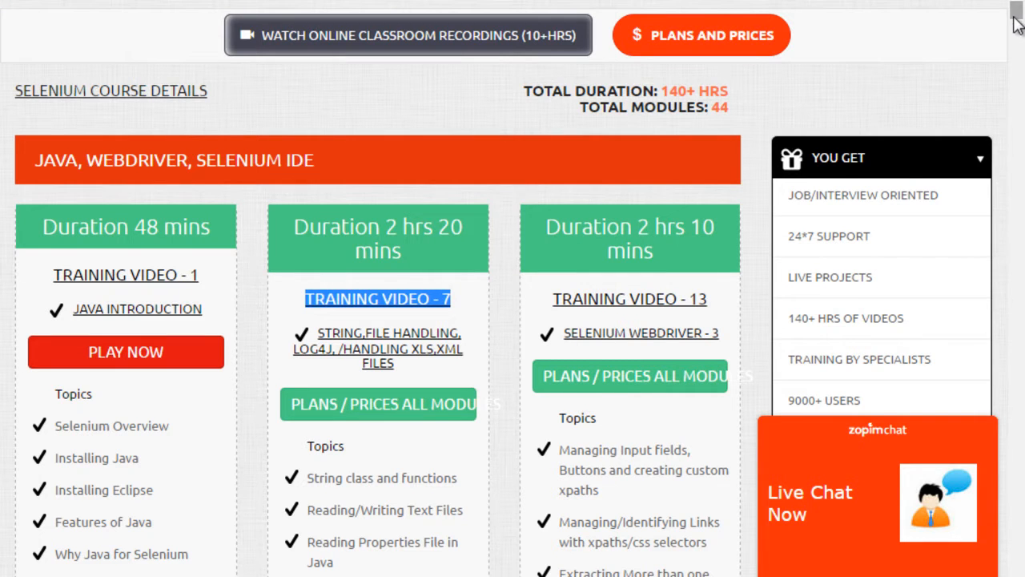
scroll("up", 3)
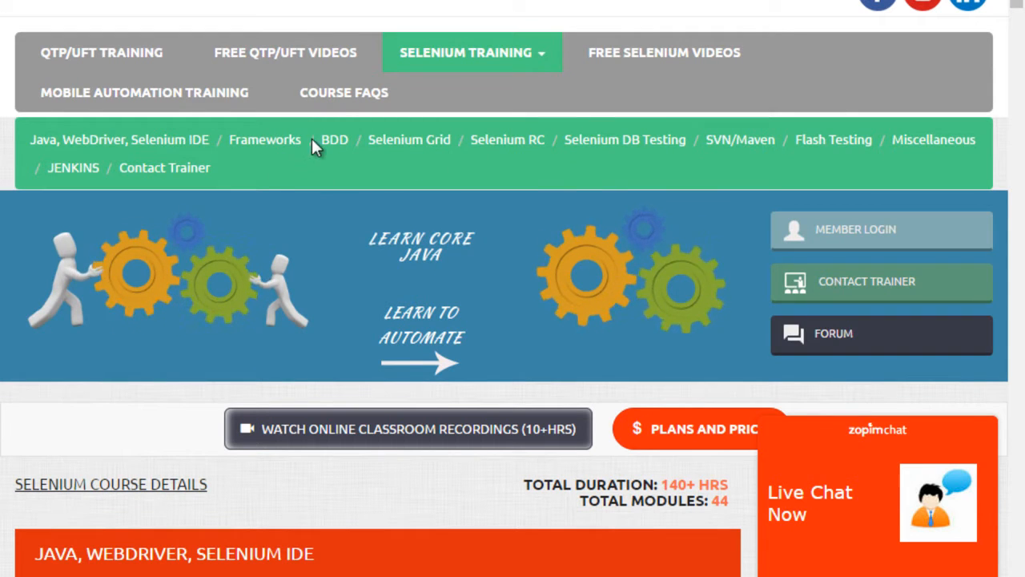
mouse_move(348, 172)
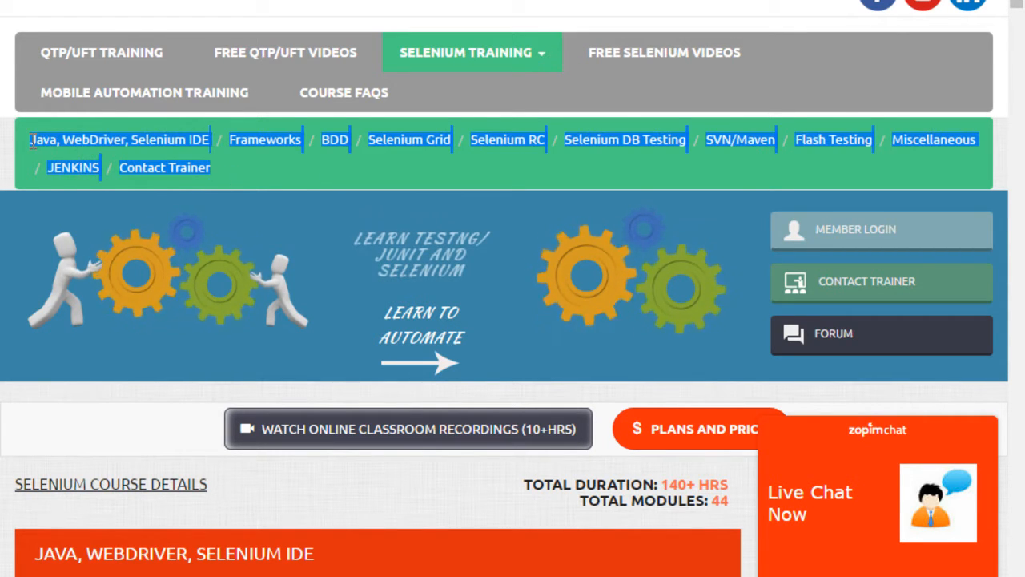
left_click(409, 140)
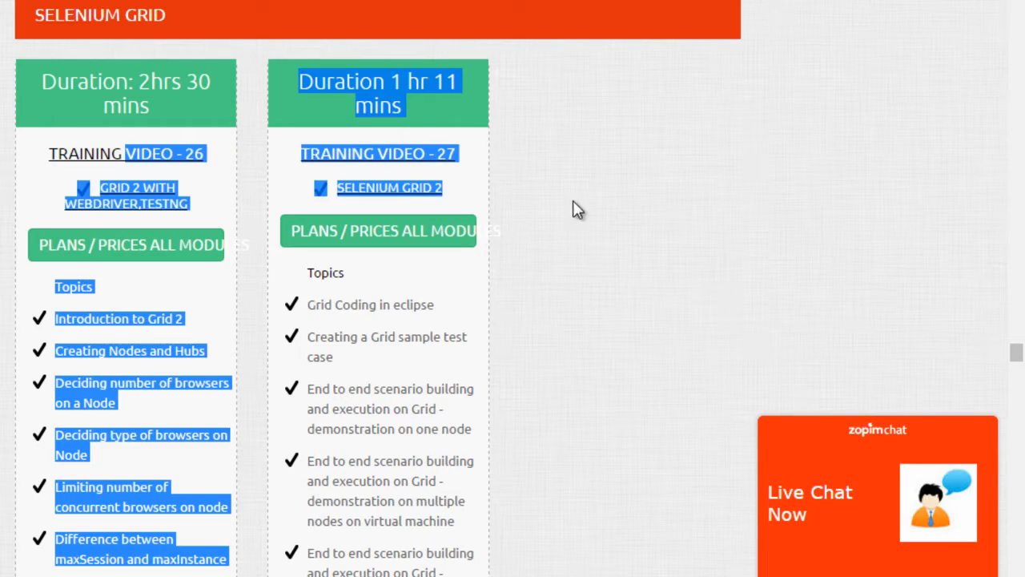
scroll("down", 3)
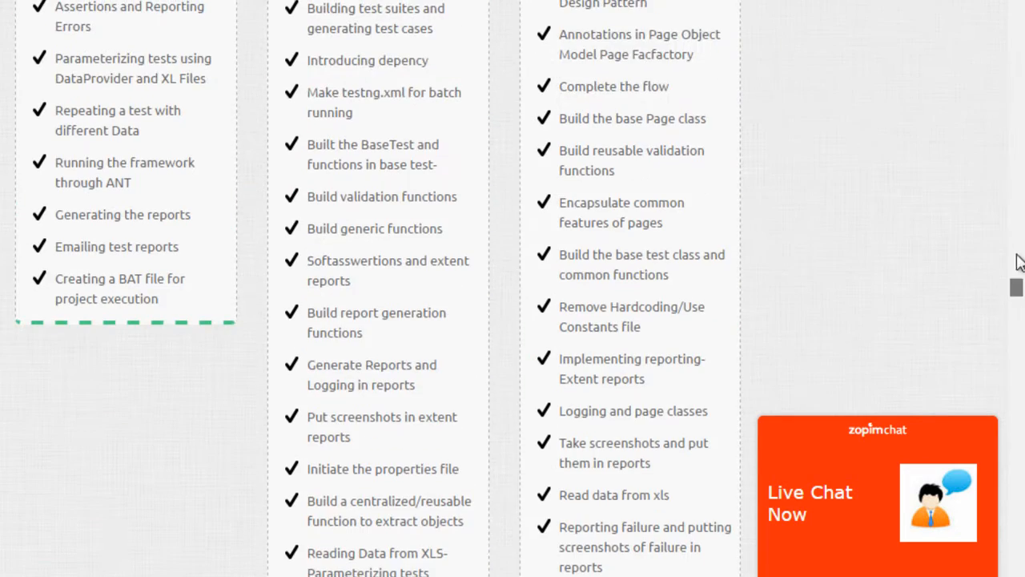
scroll("up", 3)
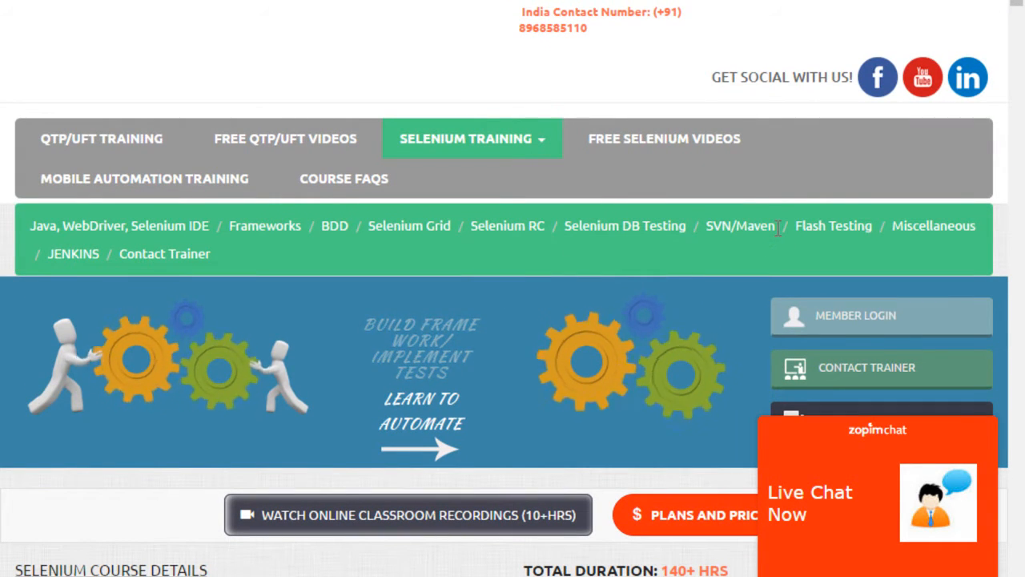
left_click(741, 225)
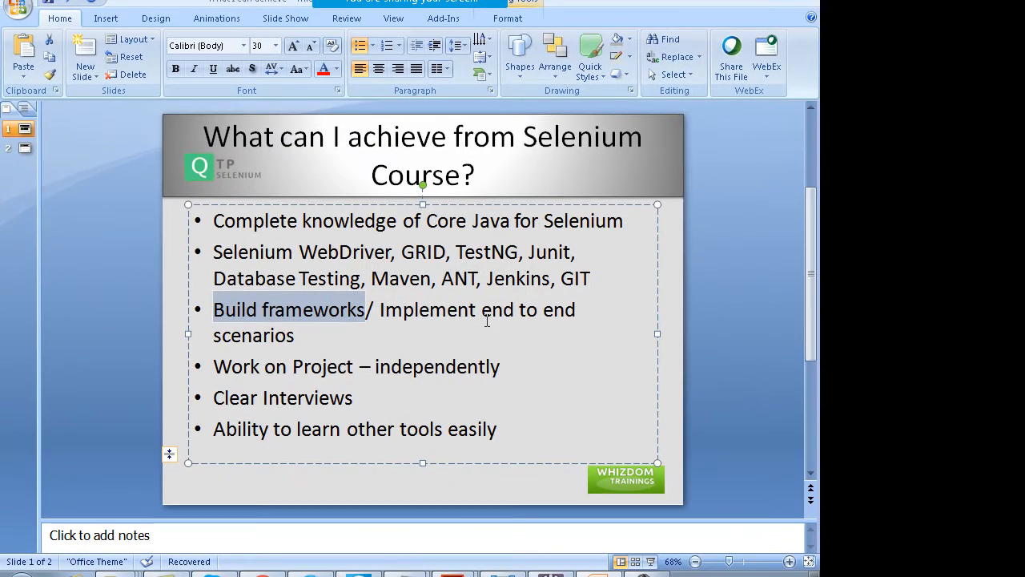
left_click_drag(365, 310, 297, 335)
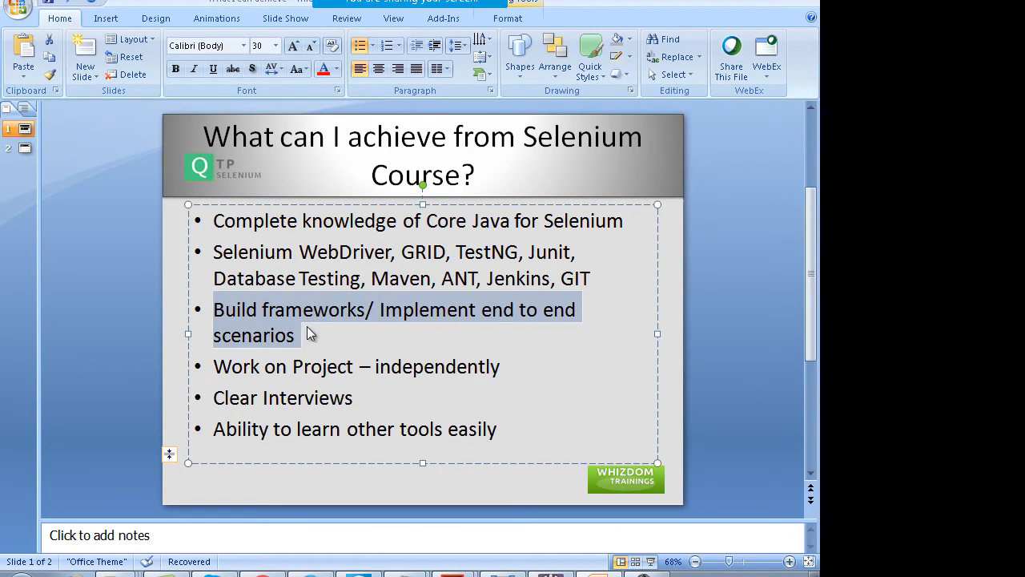
mouse_move(113, 194)
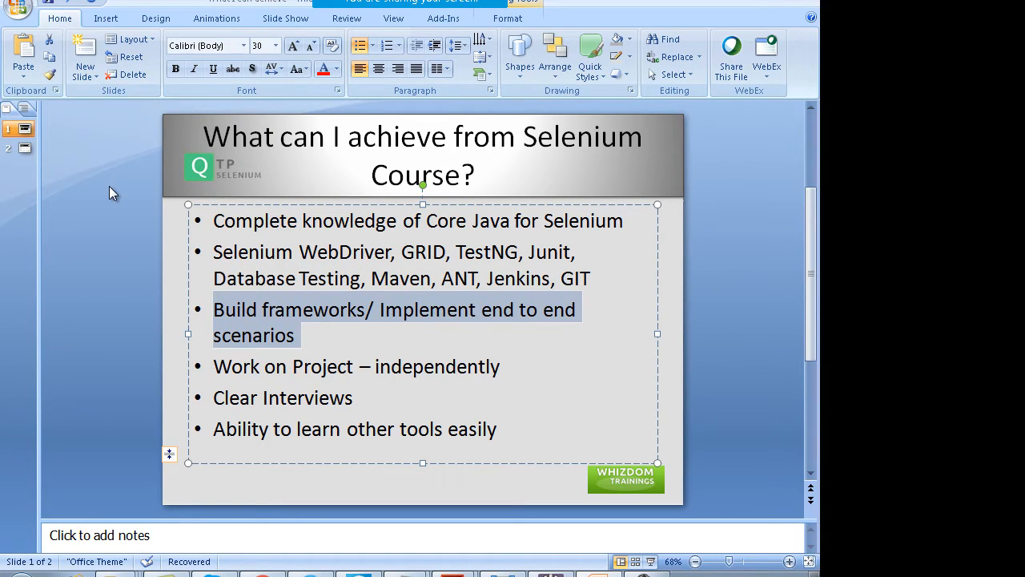
mouse_move(232, 346)
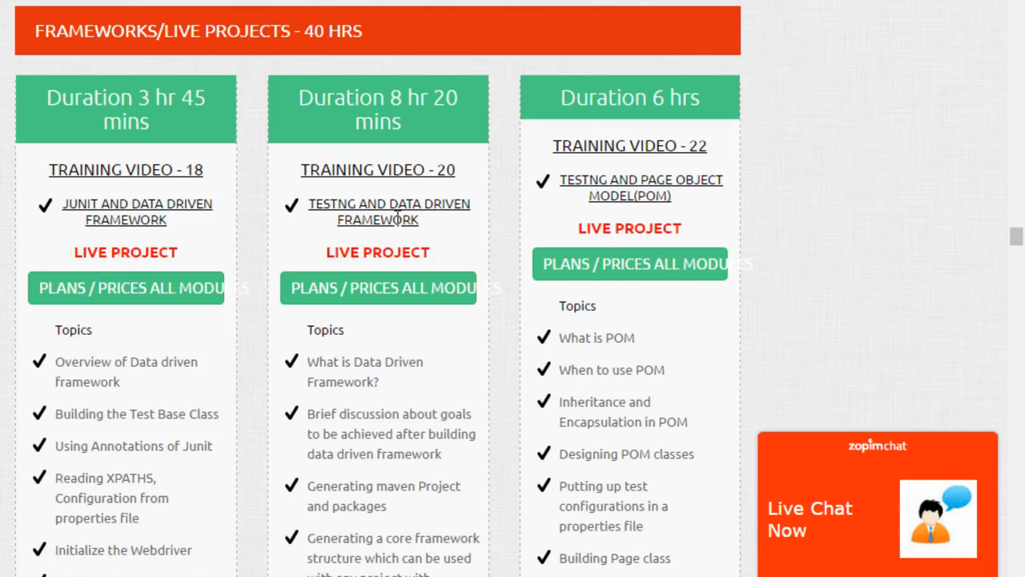
double_click(194, 170)
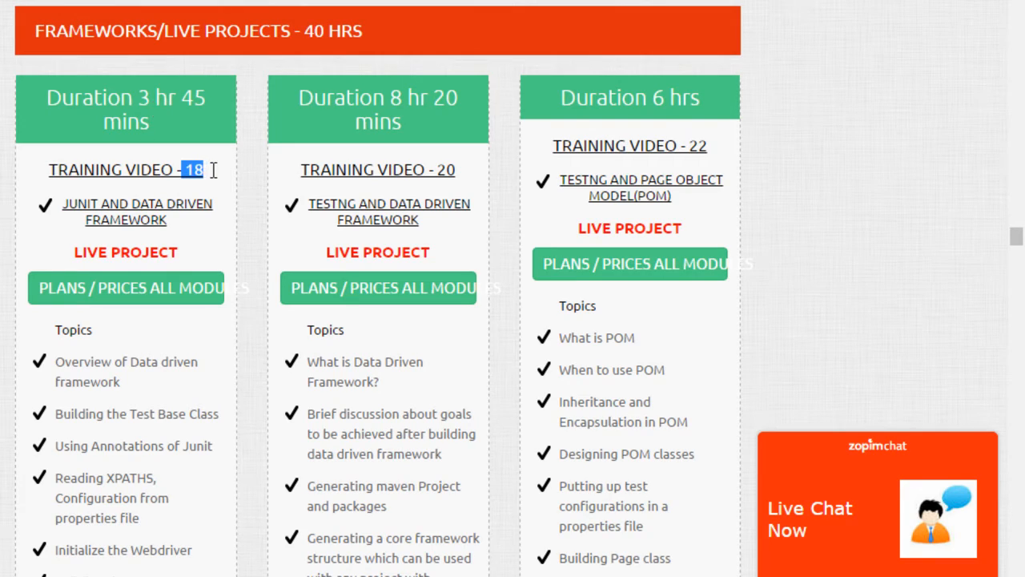
scroll("down", 3)
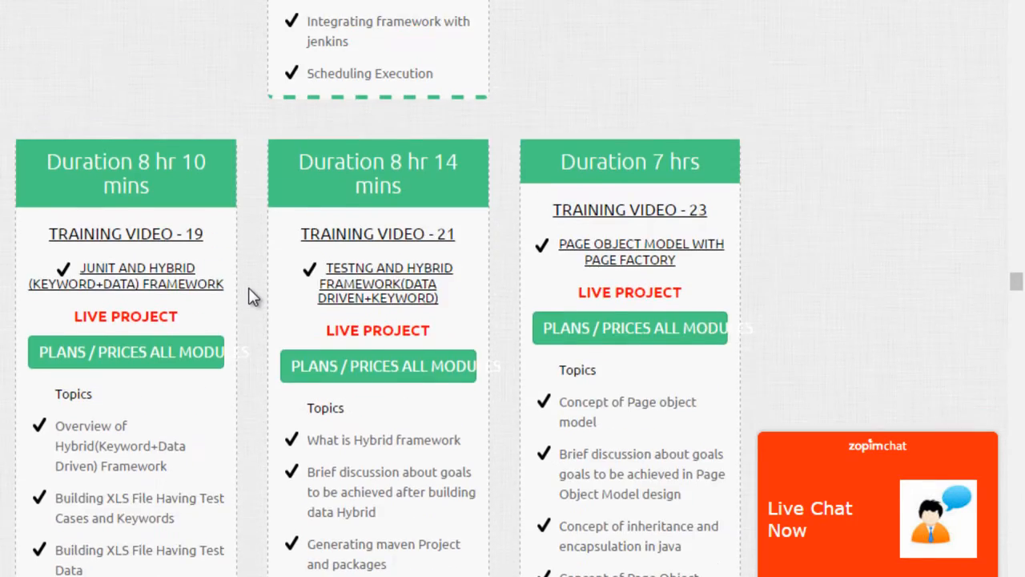
scroll("down", 3)
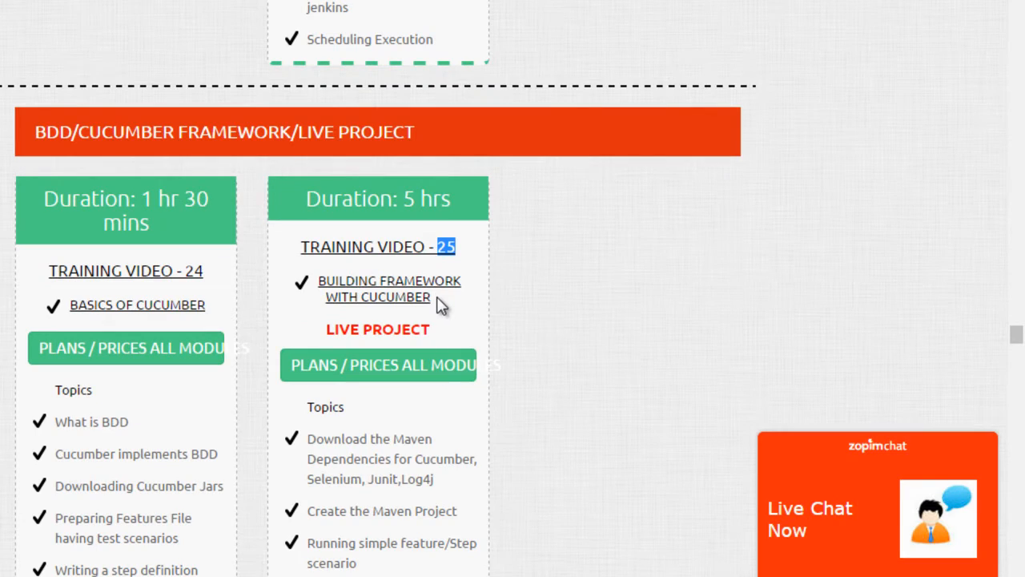
scroll("down", 3)
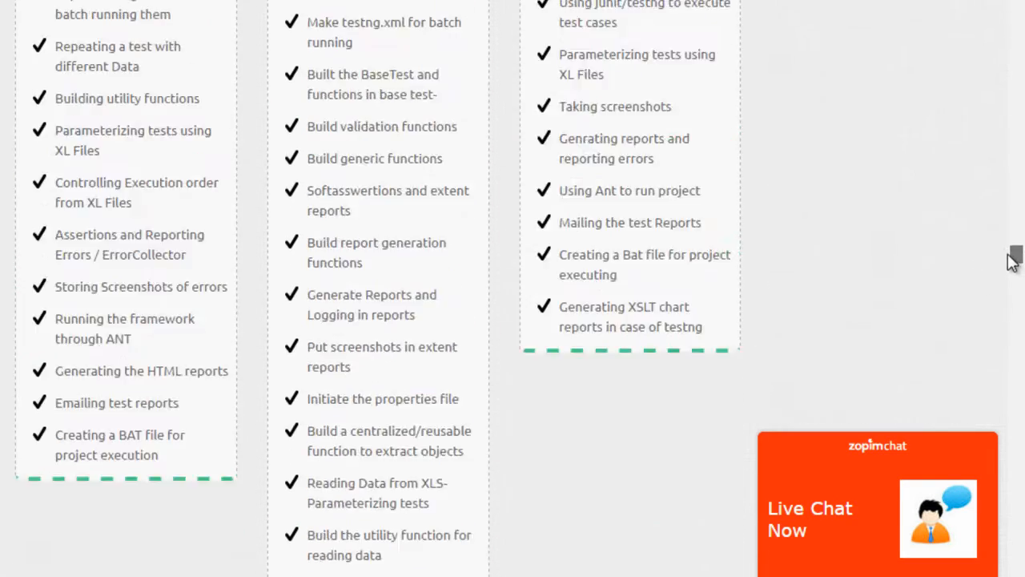
scroll("down", 3)
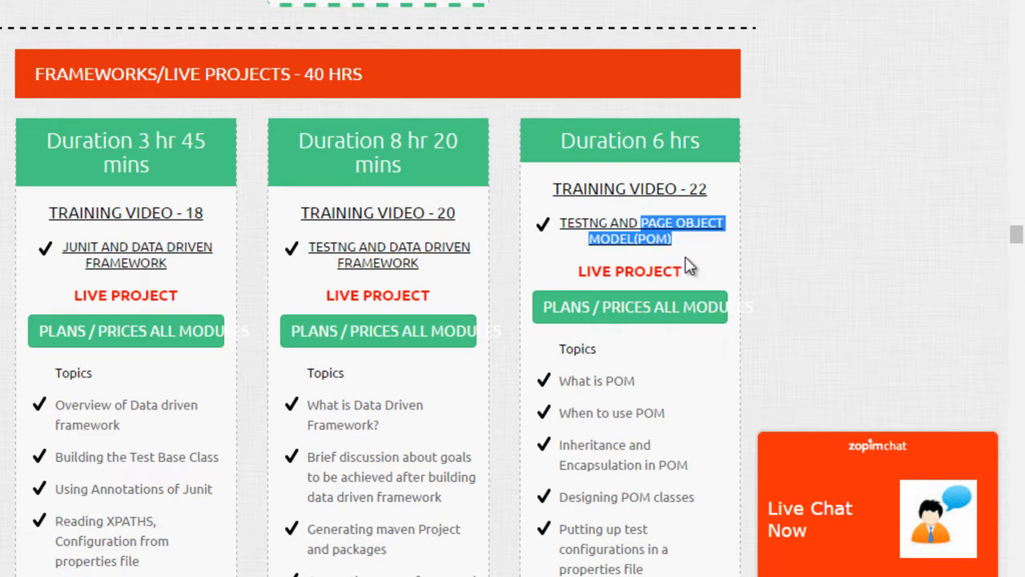
scroll("down", 3)
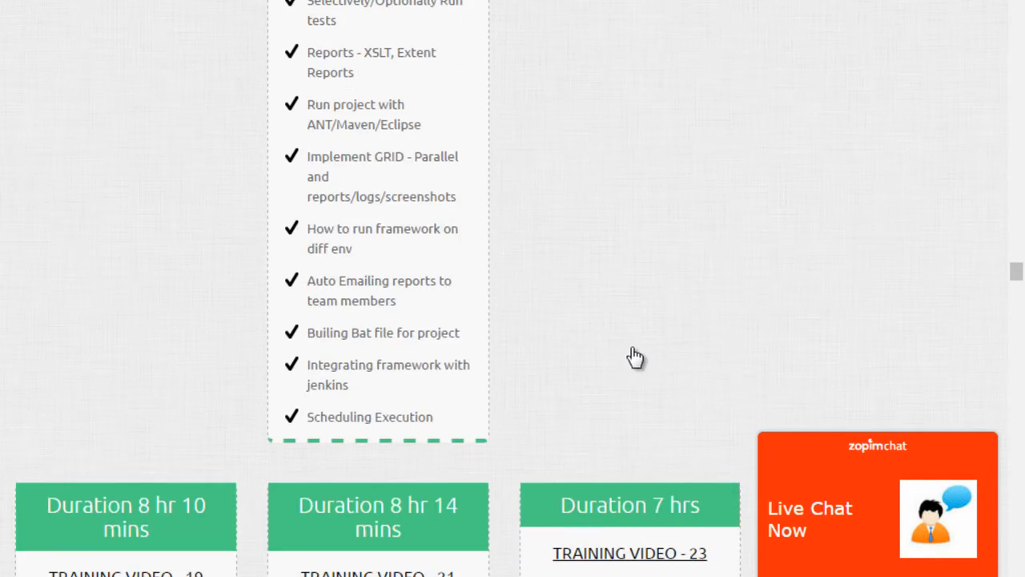
scroll("down", 3)
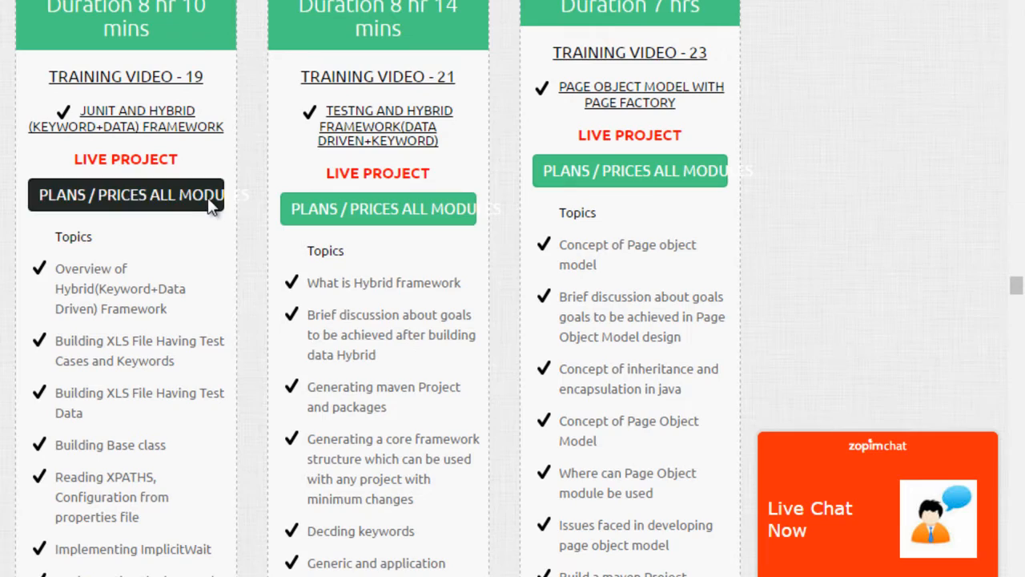
scroll("down", 3)
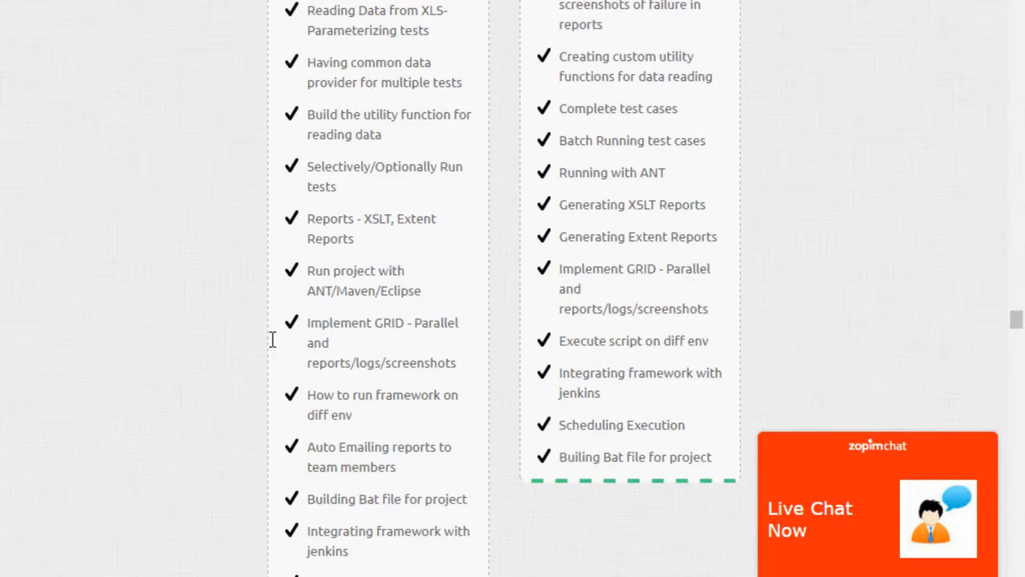
scroll("down", 3)
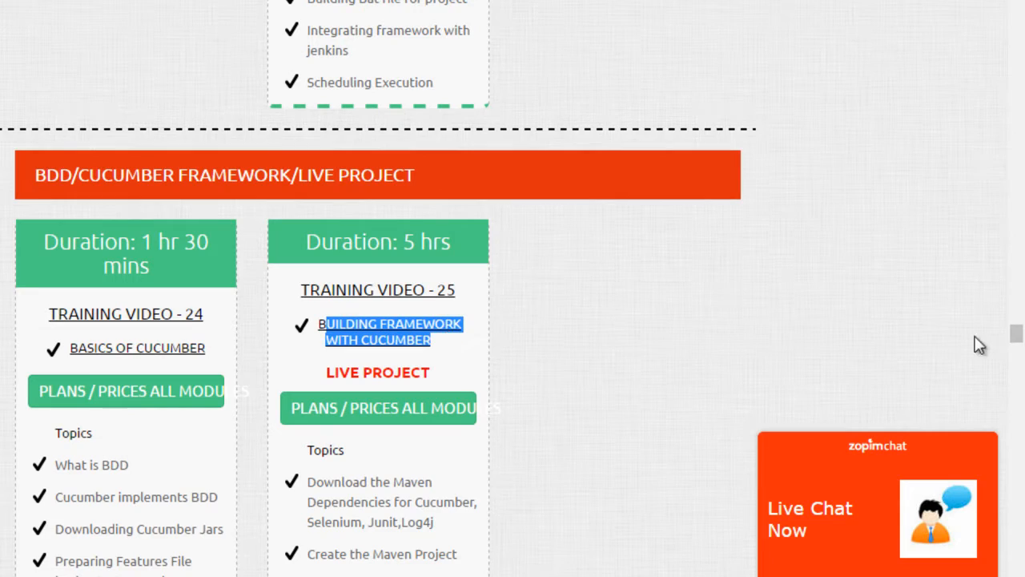
scroll("down", 3)
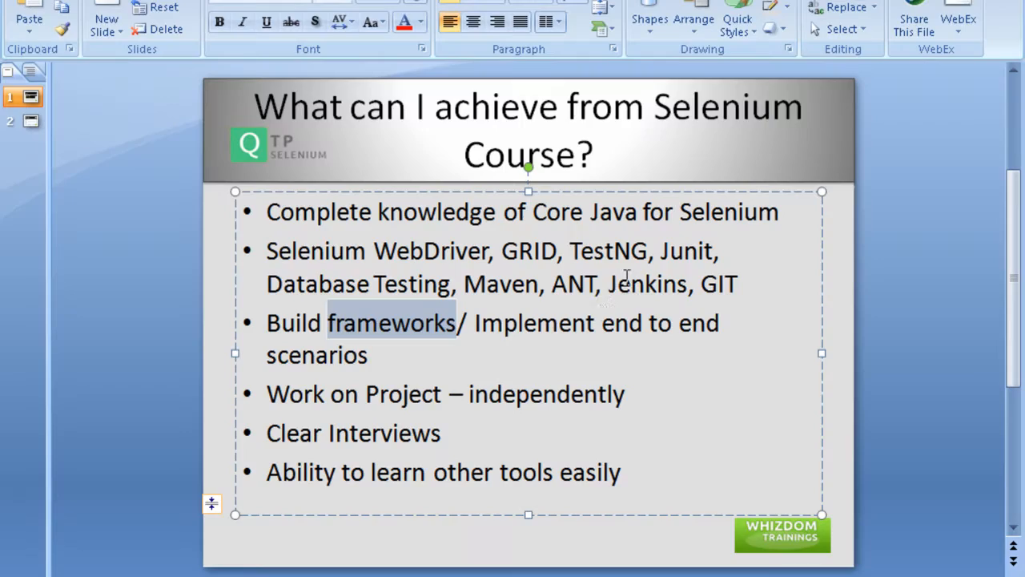
mouse_move(368, 407)
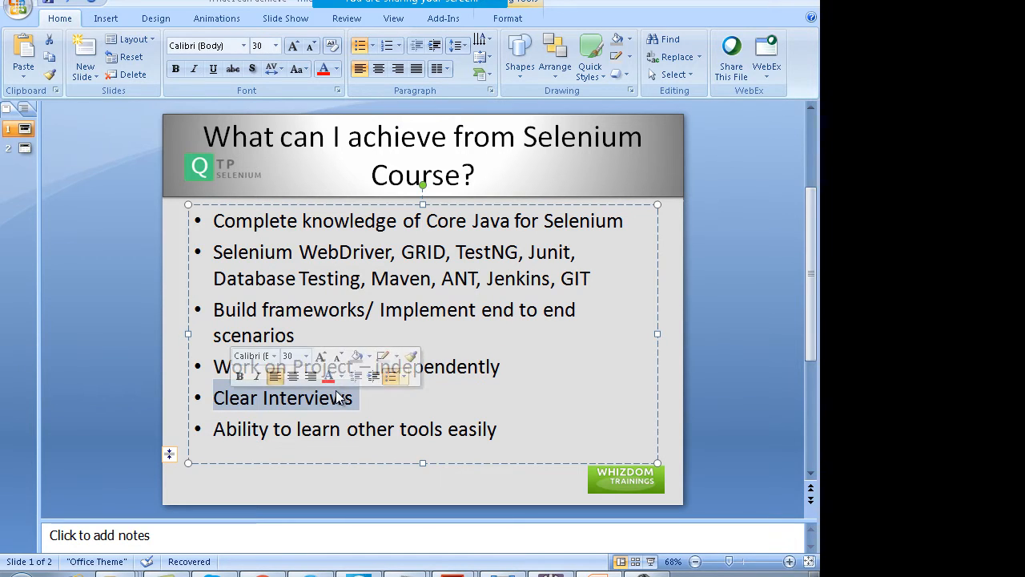
Highlight the word 'independently' and choose the annotation text tool.
double_click(436, 366)
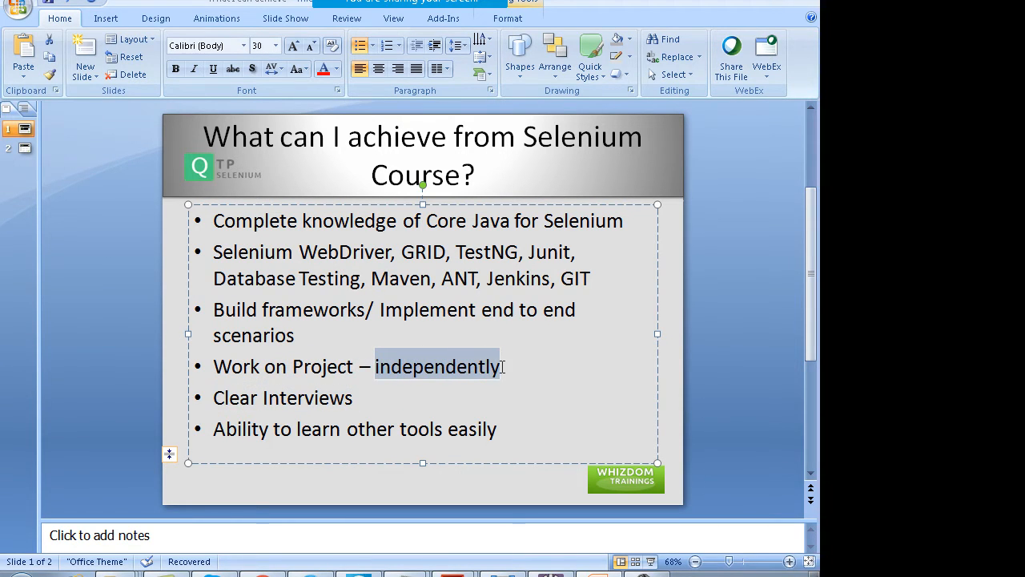
left_click(173, 370)
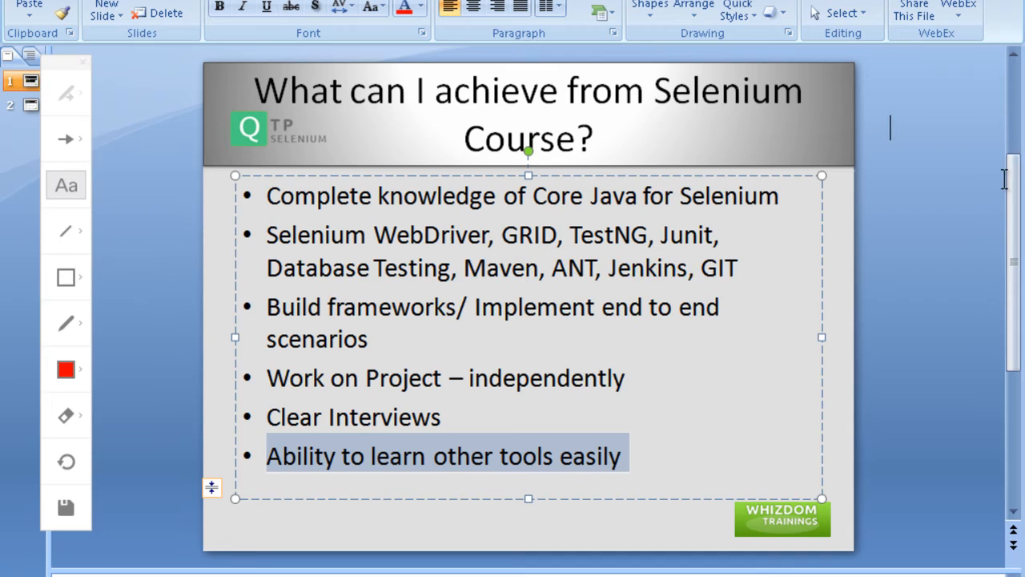
Type red notes Appium, SOAPUI, Jmeter, Loadrunner and QTP/UFT beside the slide.
type("Appium")
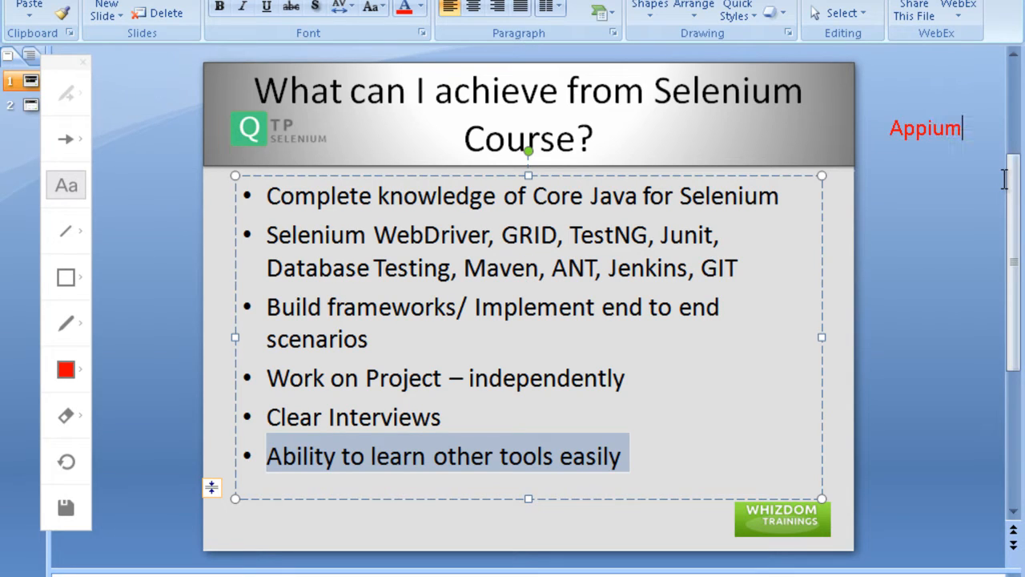
type("SO")
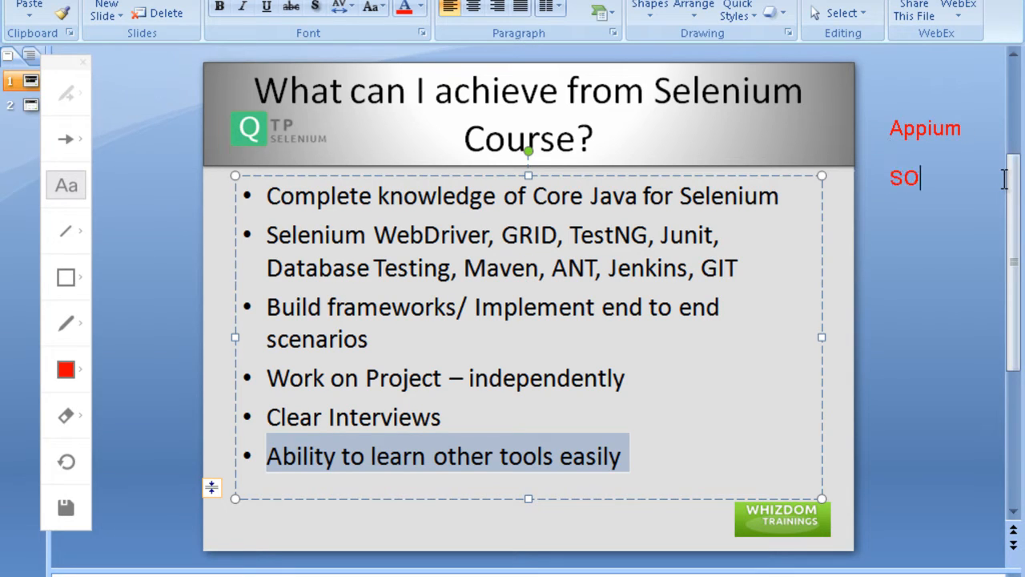
type("APUI")
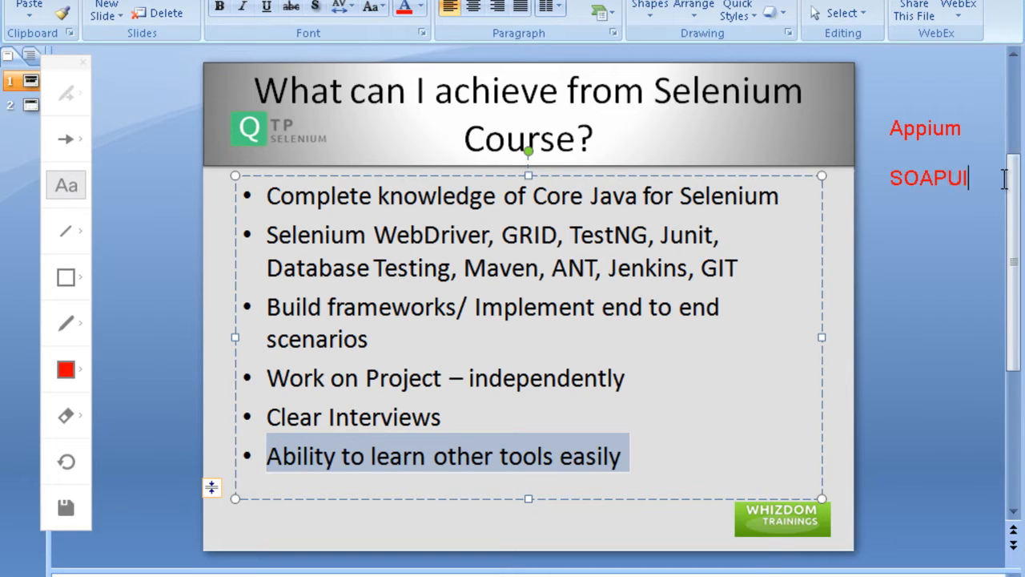
type("Jme")
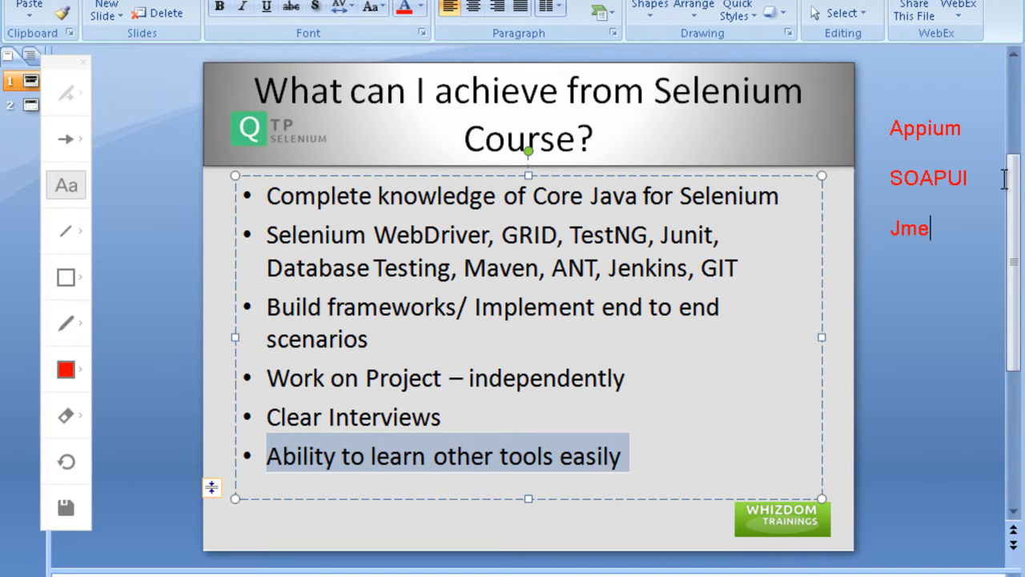
type("ter Loadr")
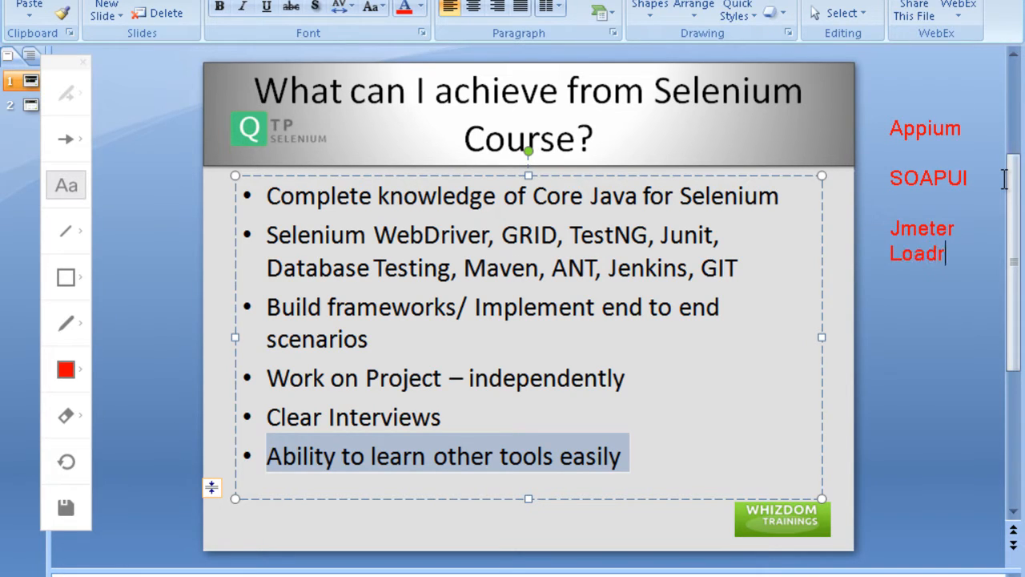
type("unner")
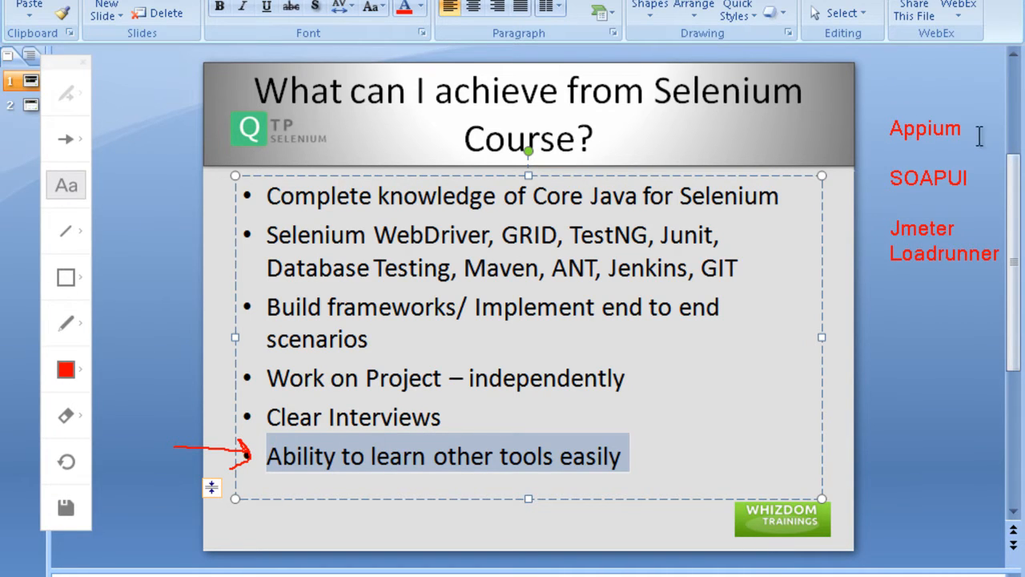
type("QT")
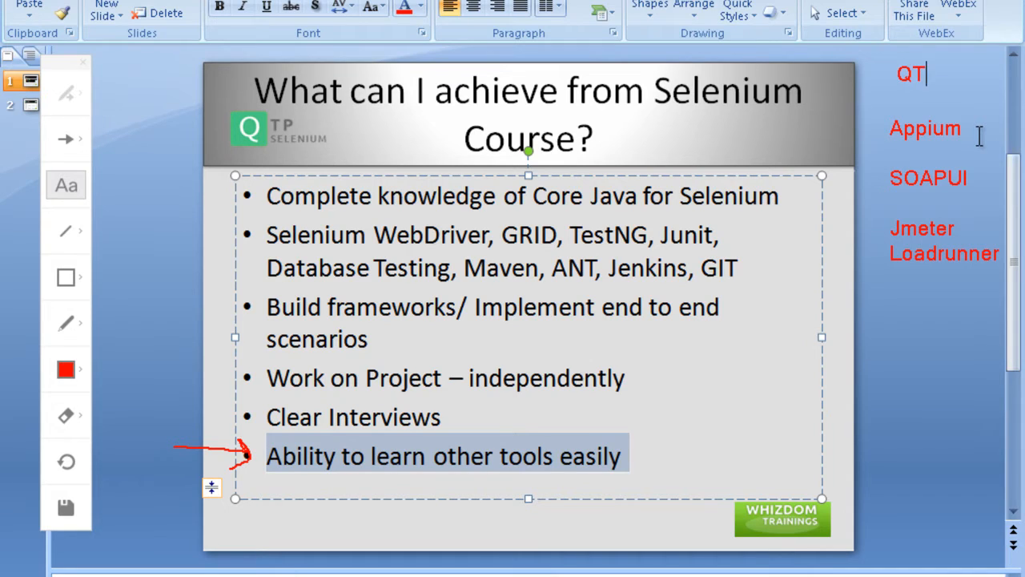
type("P")
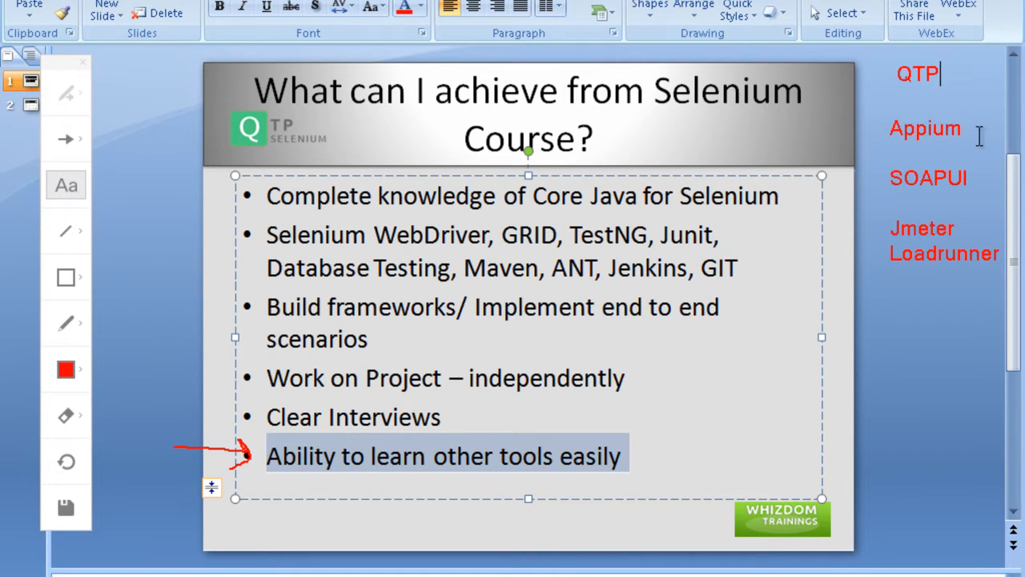
type("/UFT")
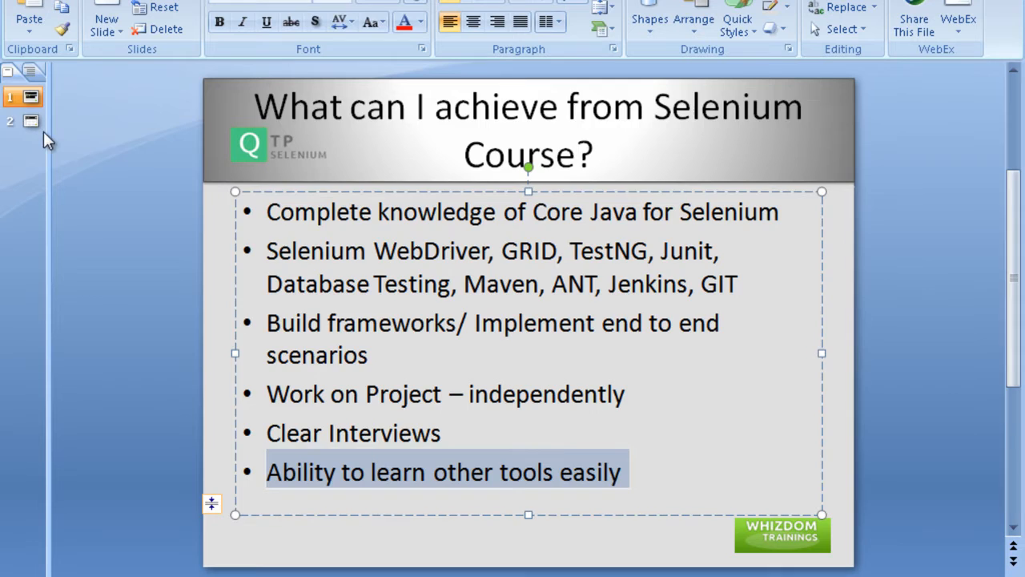
Show slide 2 from the thumbnail in the slides pane.
left_click(31, 121)
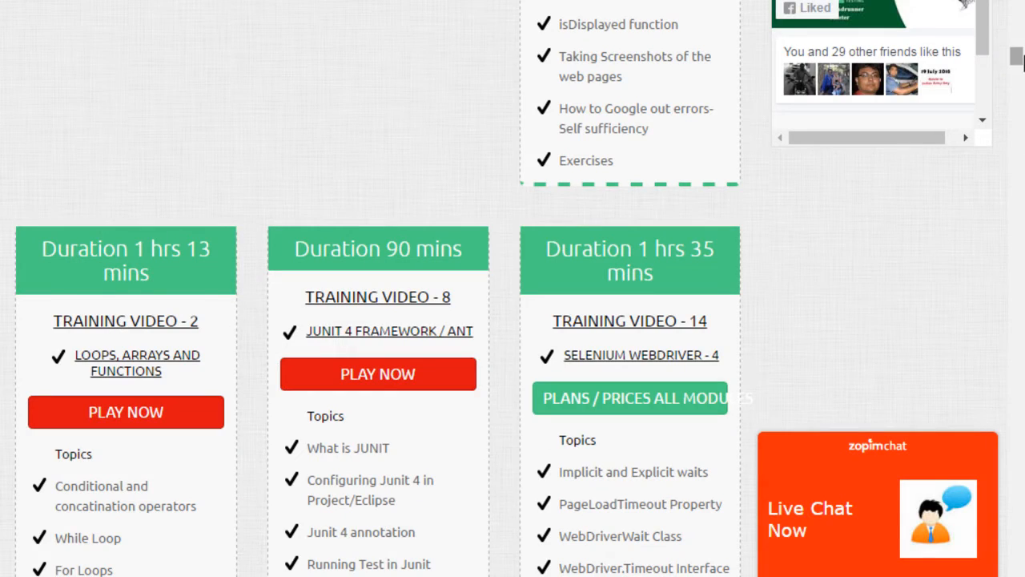
Scroll the course page down to the Training Video 2, 8 and 14 cards.
scroll("down", 3)
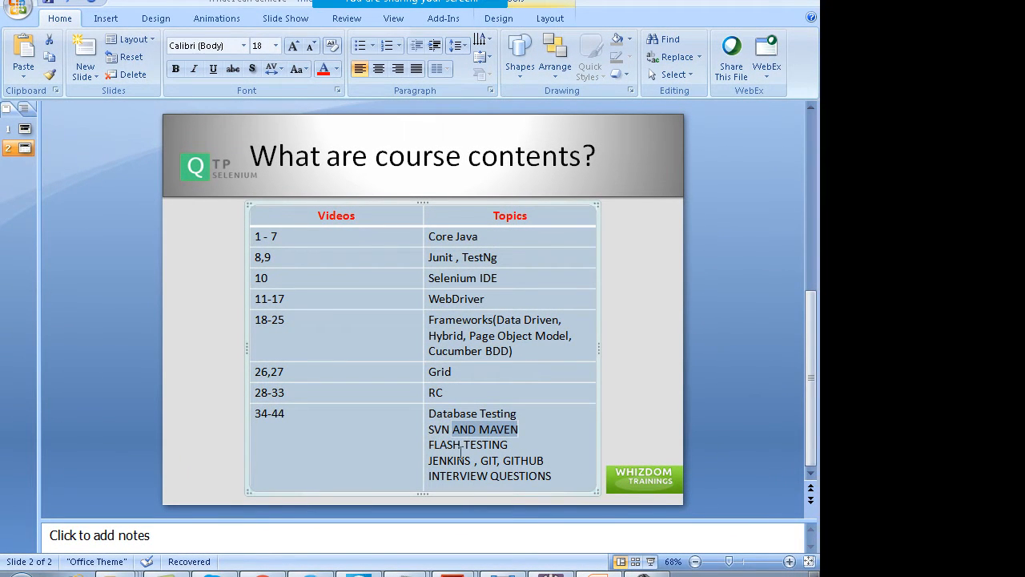
mouse_move(464, 454)
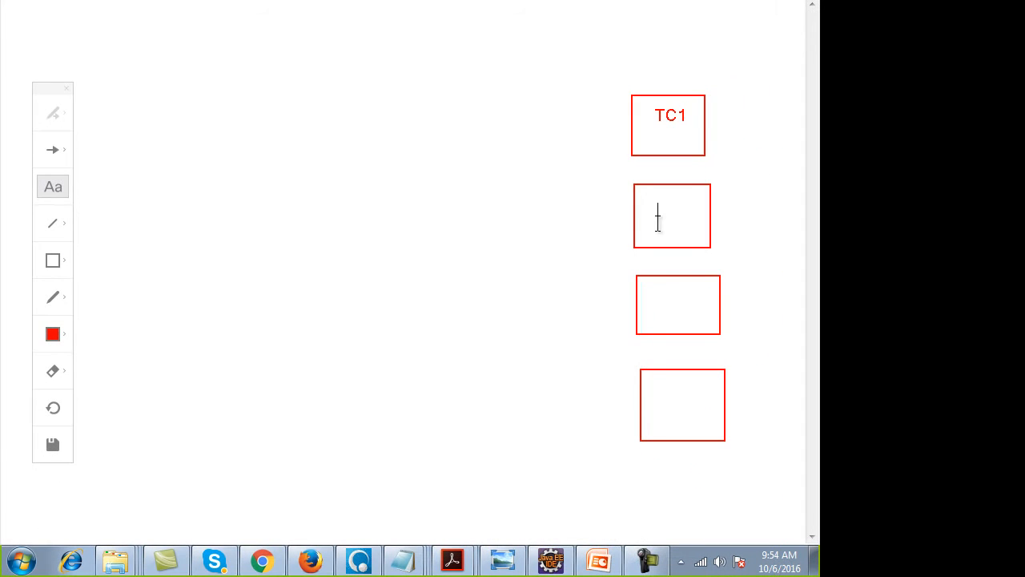
Label the remaining boxes TC2, TC3 and TC4.
type("TC2")
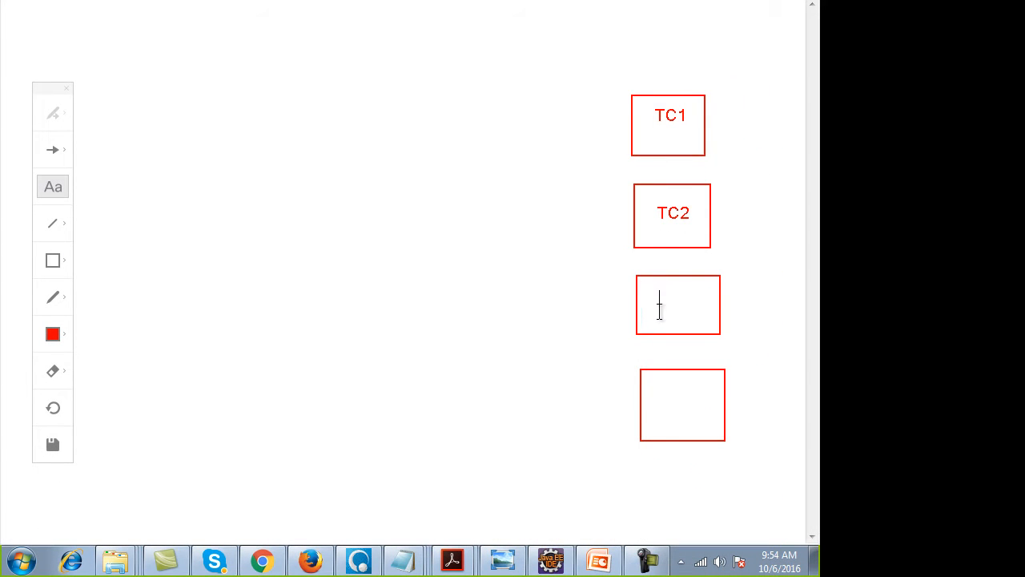
type("TC3")
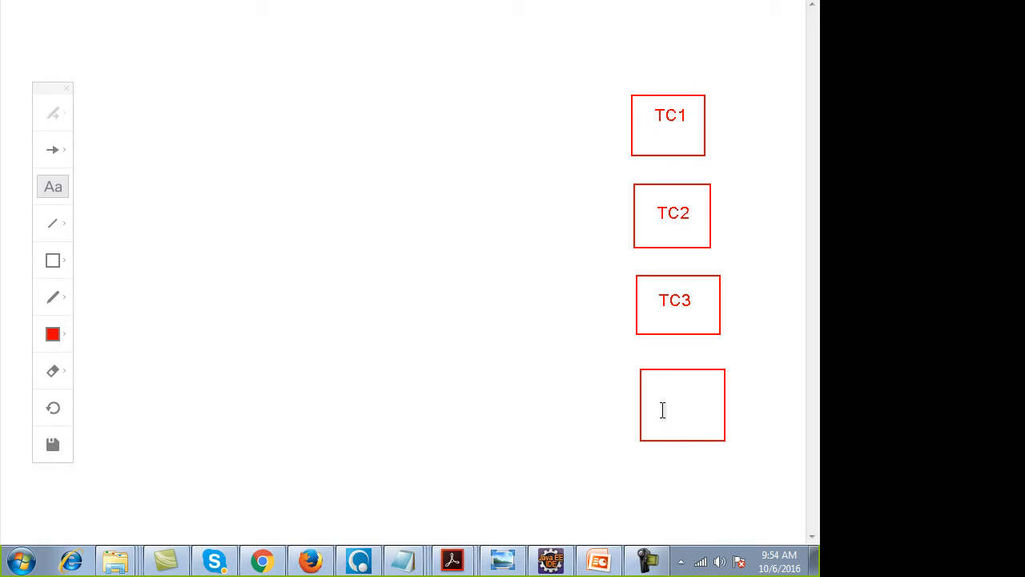
type("TC4")
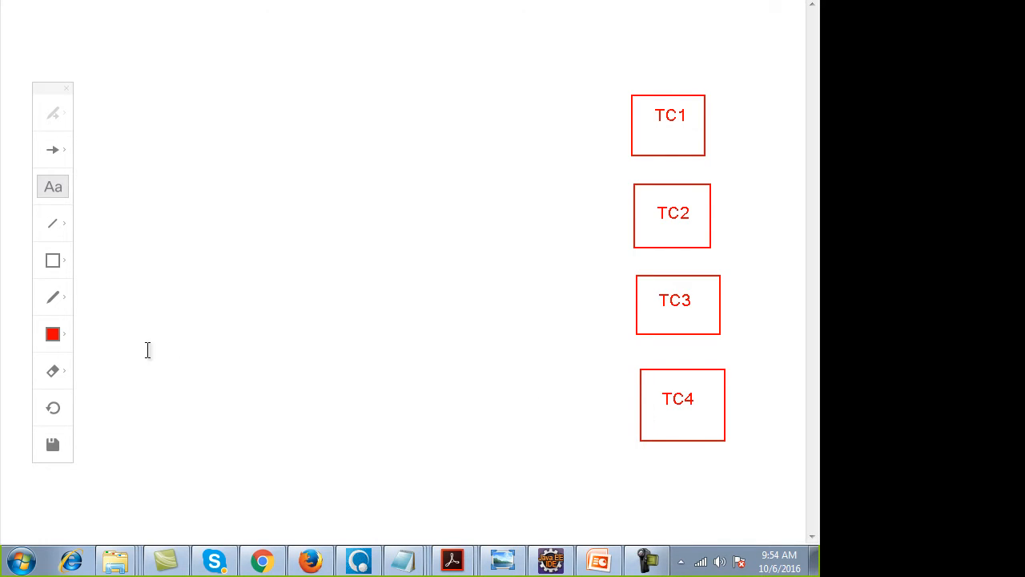
Draw red arrows chaining TC1 to TC4, plus curved skip arrows between boxes.
left_click(52, 296)
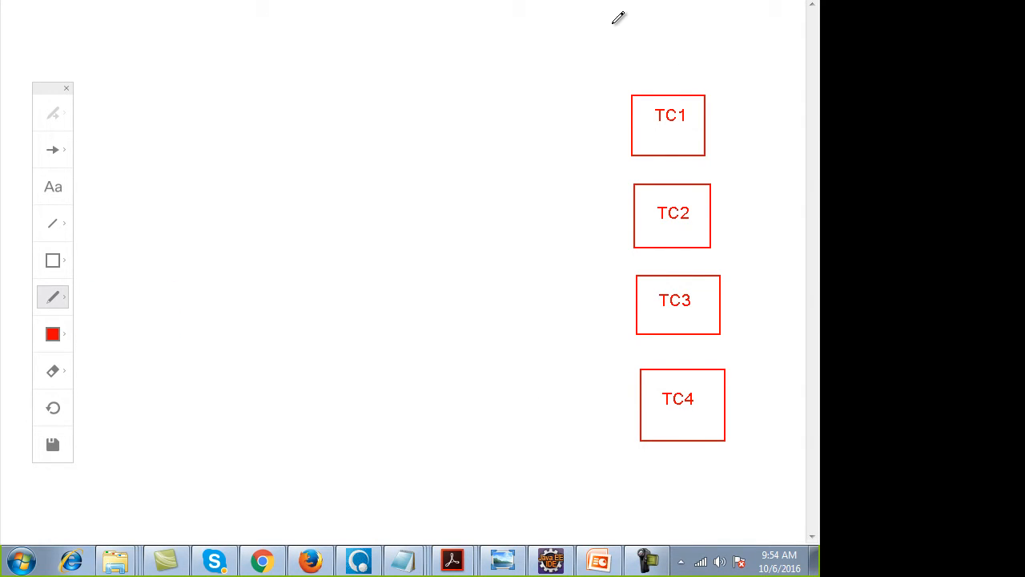
left_click_drag(669, 157, 669, 180)
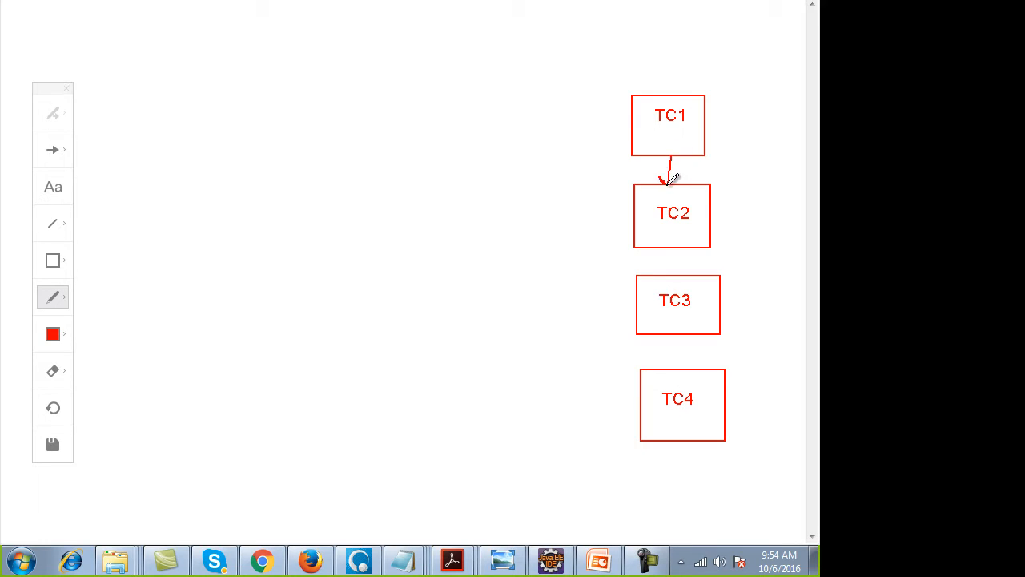
left_click_drag(671, 248, 672, 273)
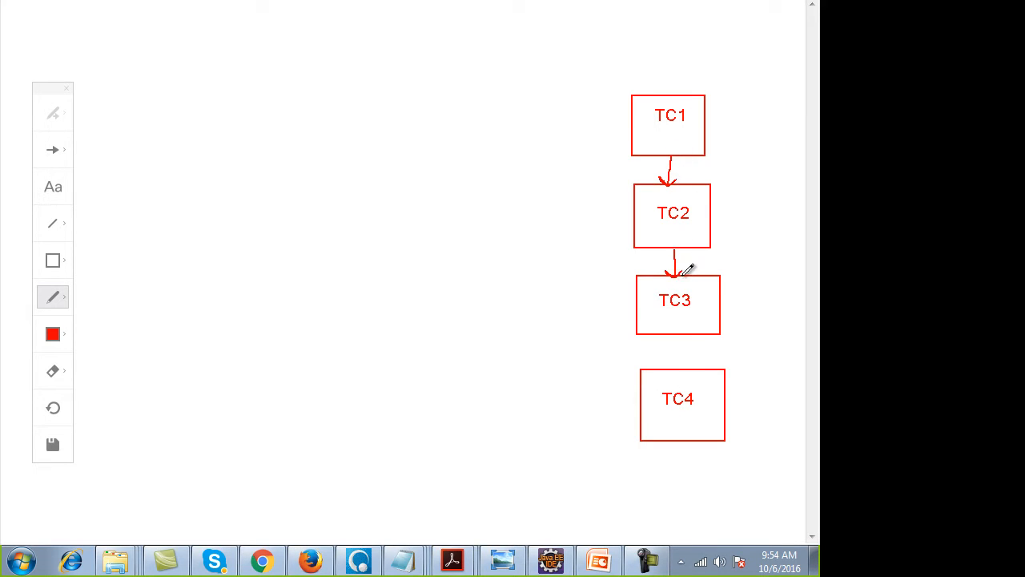
left_click_drag(679, 340, 681, 372)
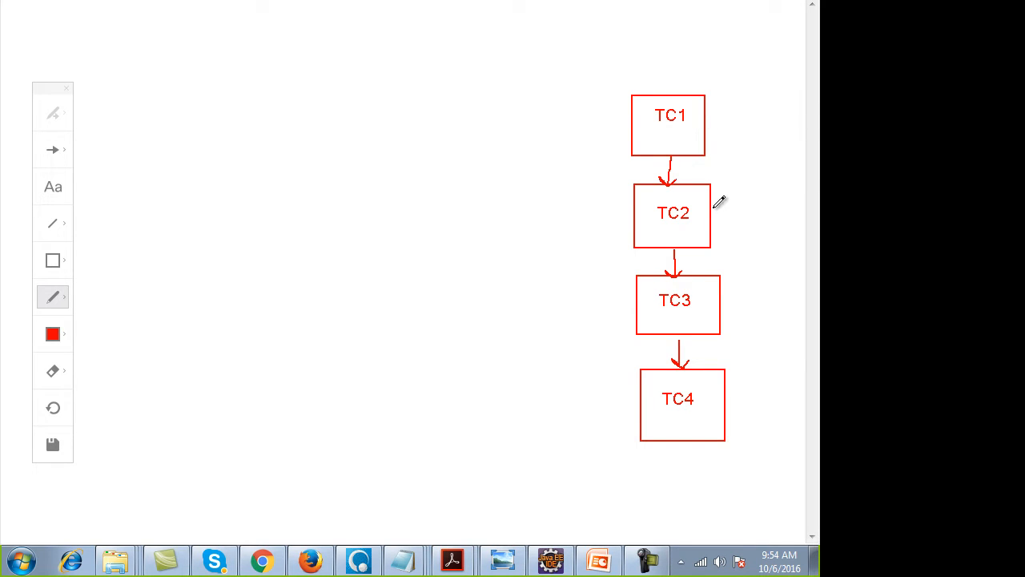
mouse_move(725, 210)
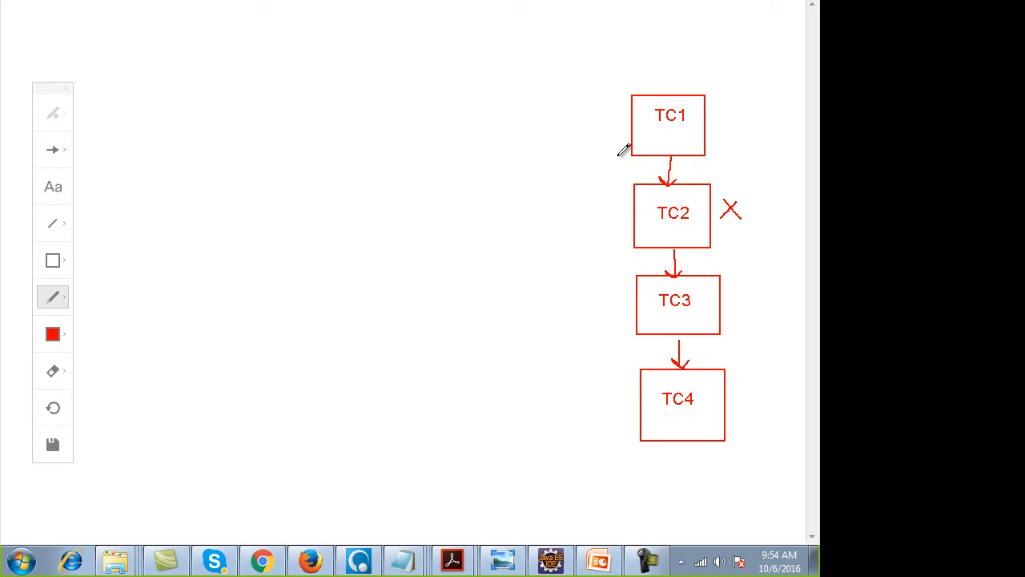
left_click_drag(624, 151, 631, 277)
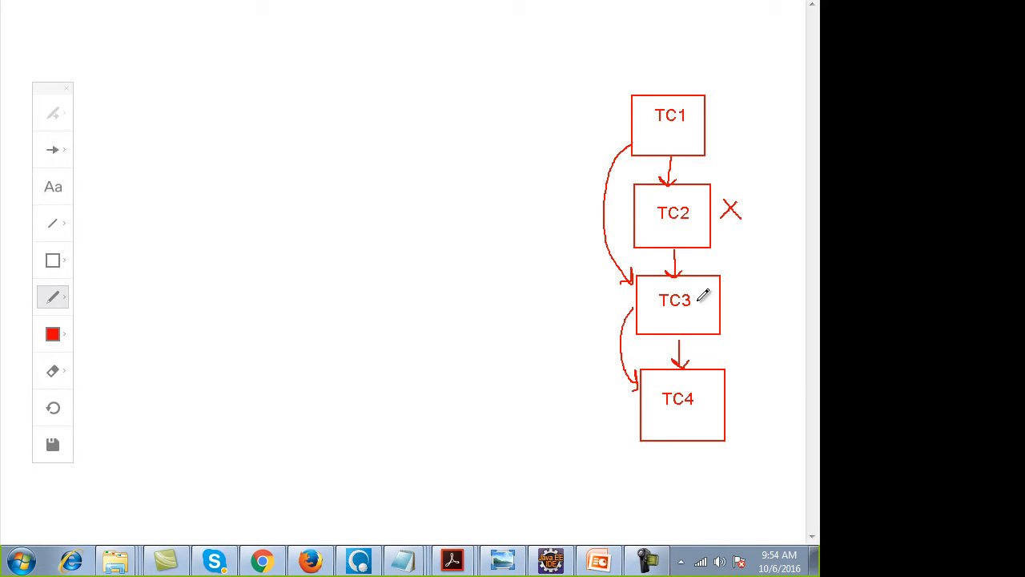
left_click_drag(709, 125, 757, 125)
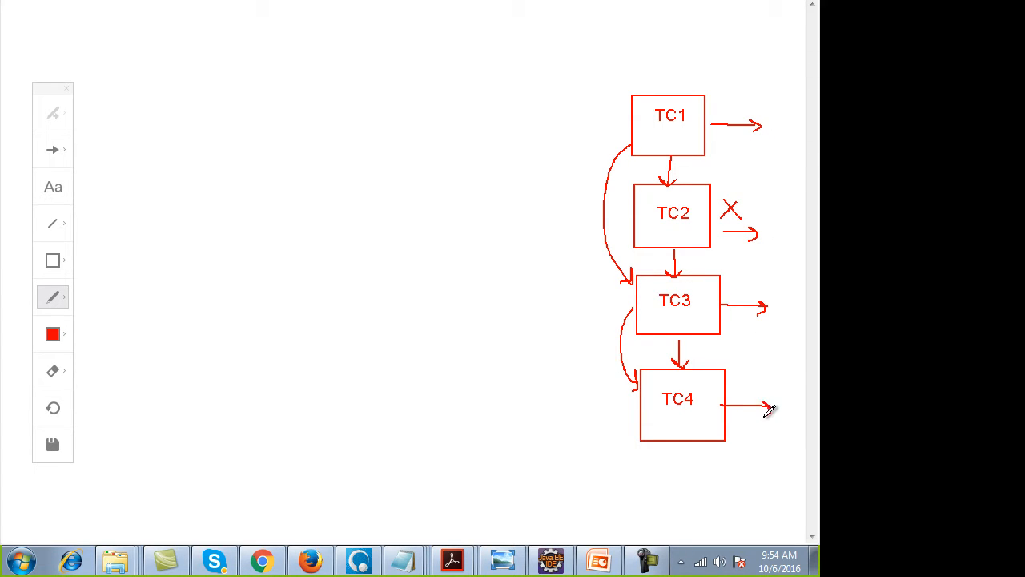
mouse_move(593, 402)
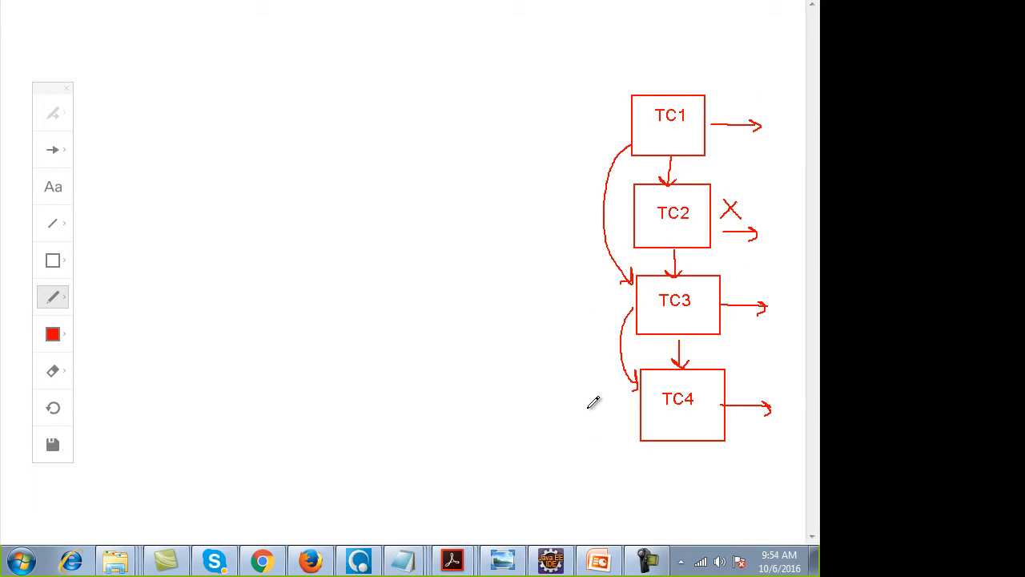
mouse_move(649, 180)
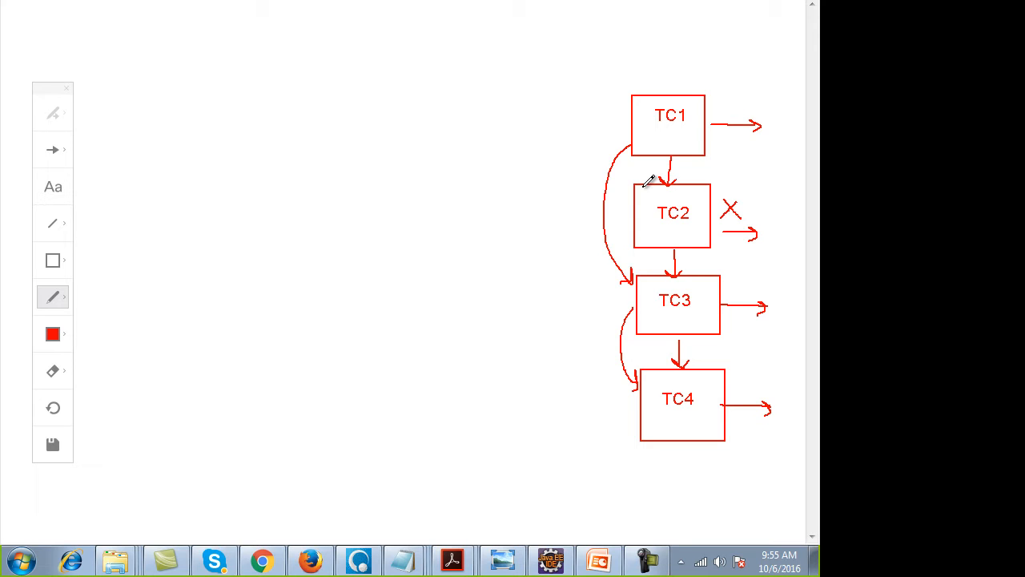
Write 'XLS/XML properties' inside the top-left box.
left_click(53, 259)
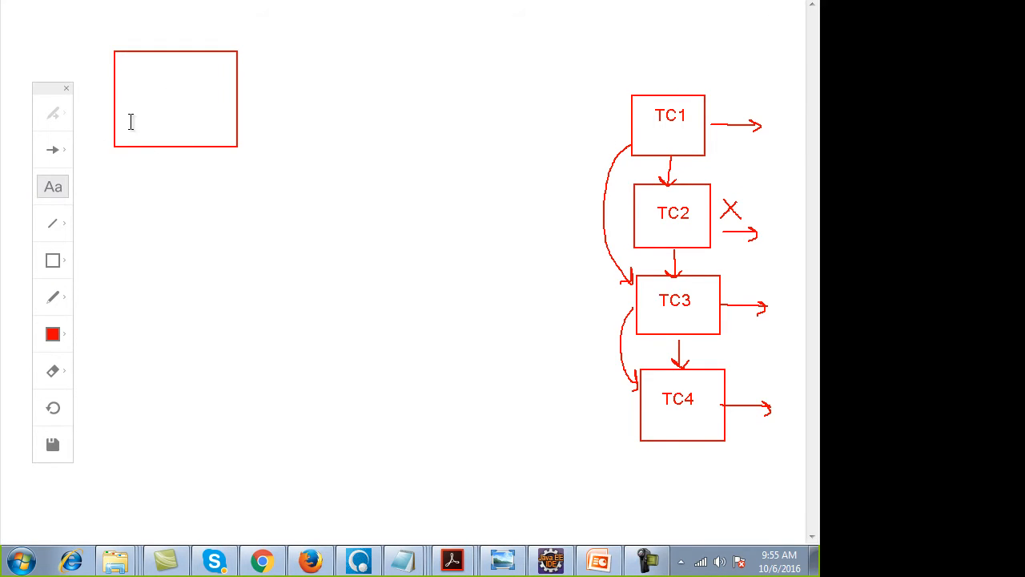
type("XL")
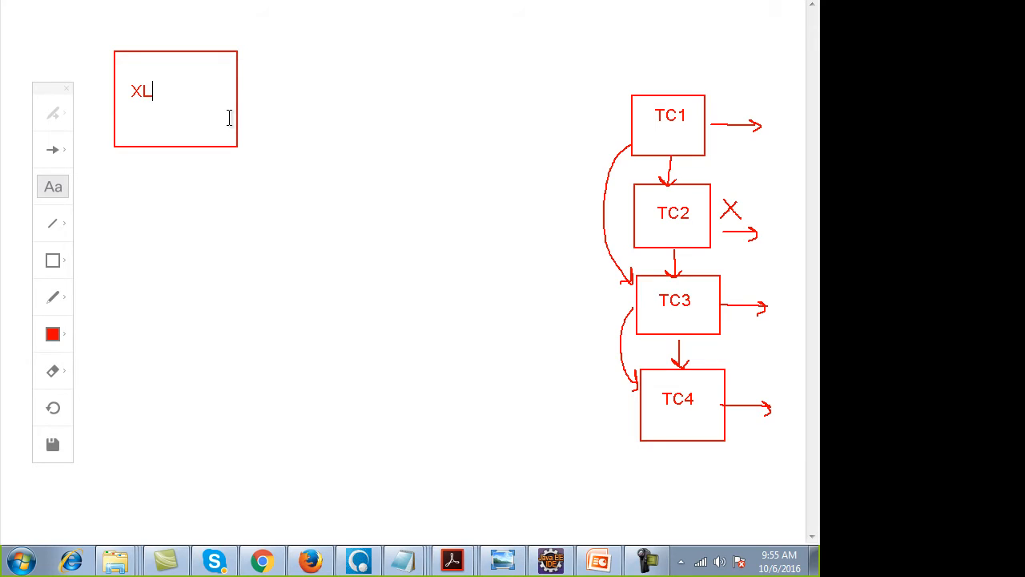
type("S/X")
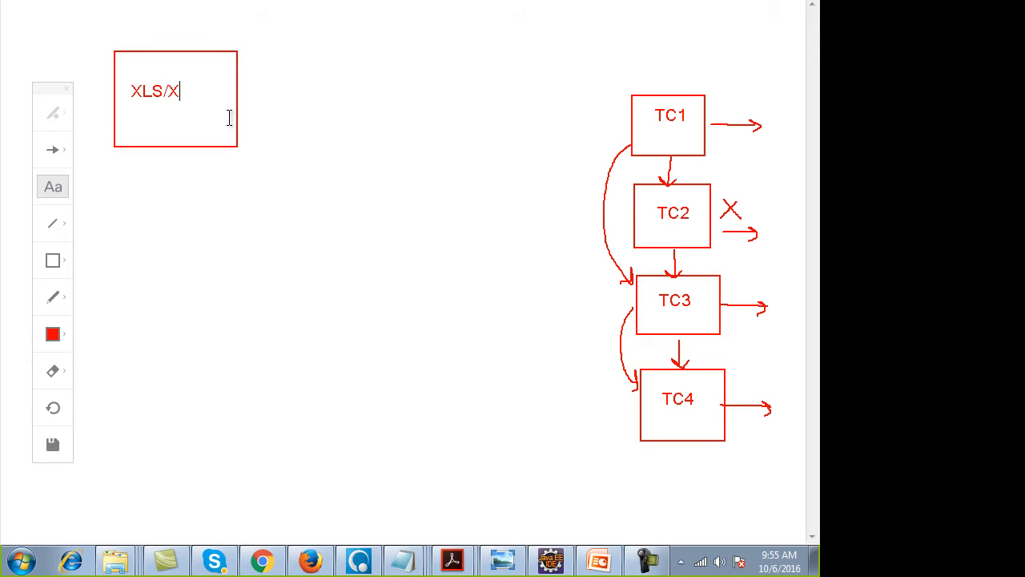
type("ML")
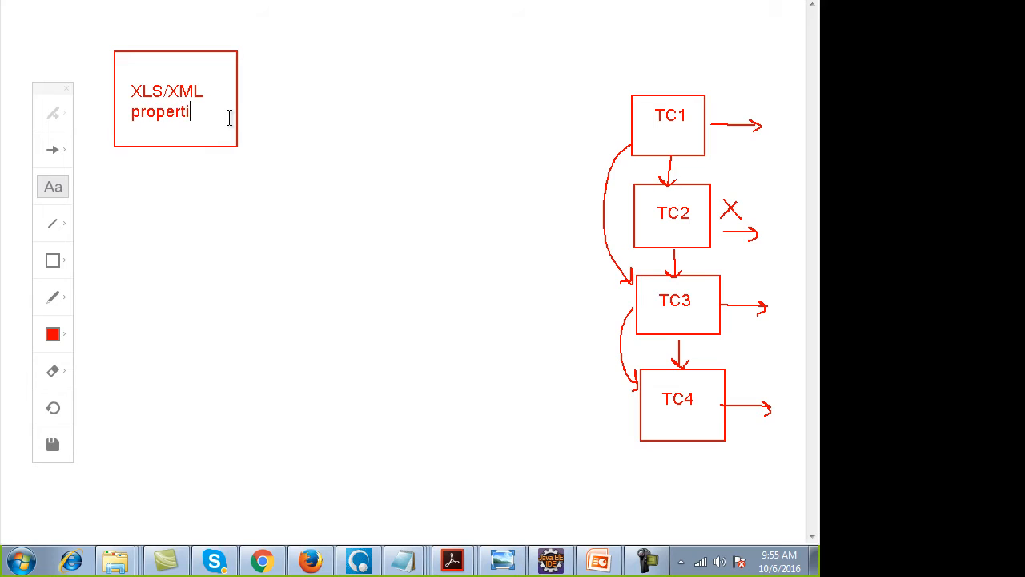
type("es")
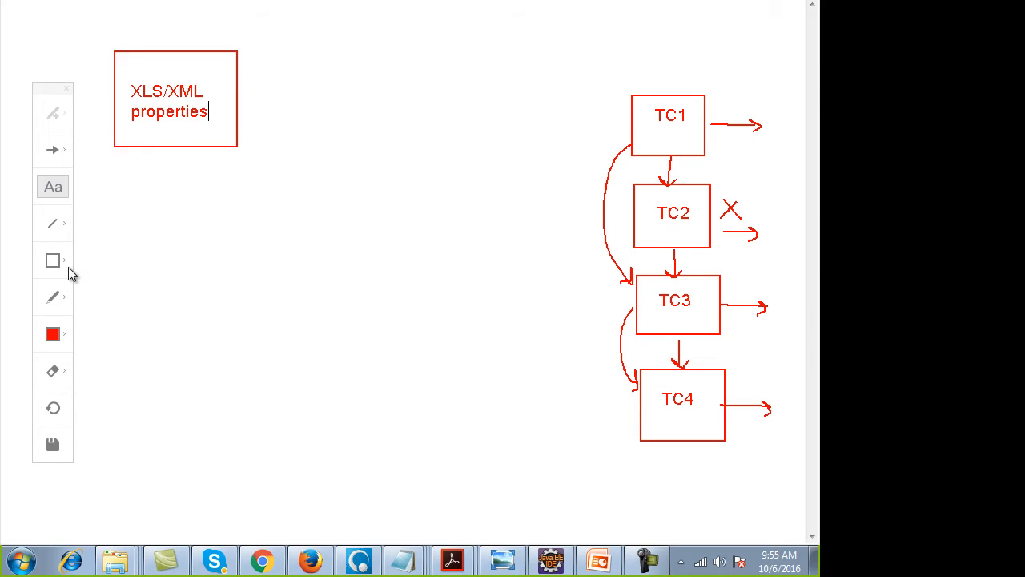
Draw a box below it reading 'Report', 'HTML' and 'Screenshots'.
left_click_drag(118, 191, 240, 292)
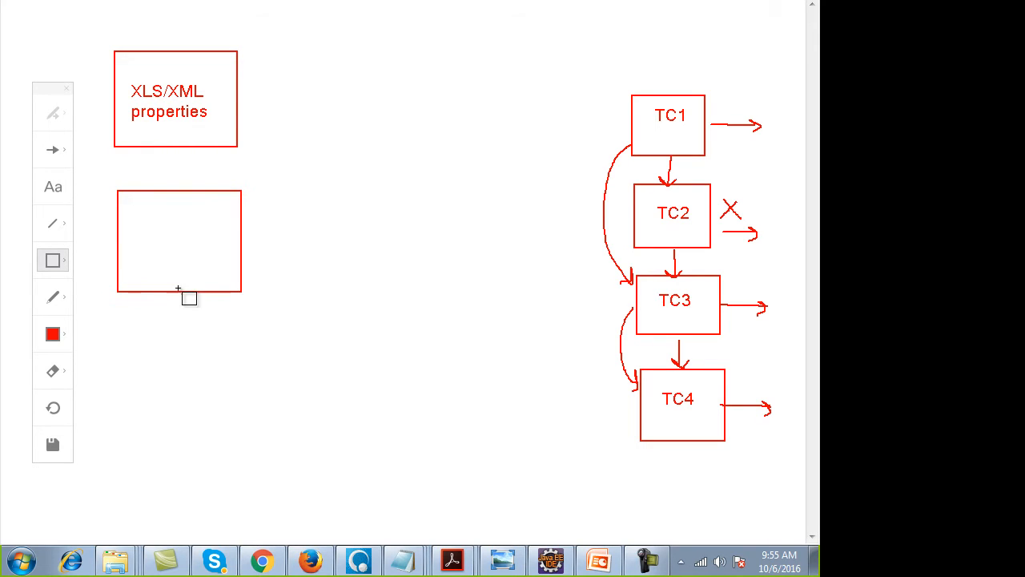
type("Re")
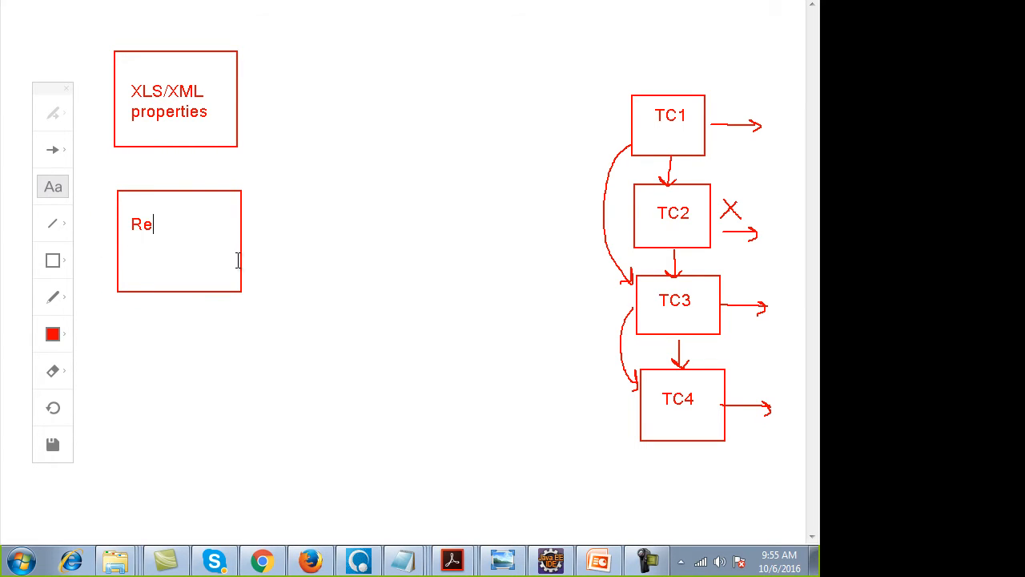
type("port")
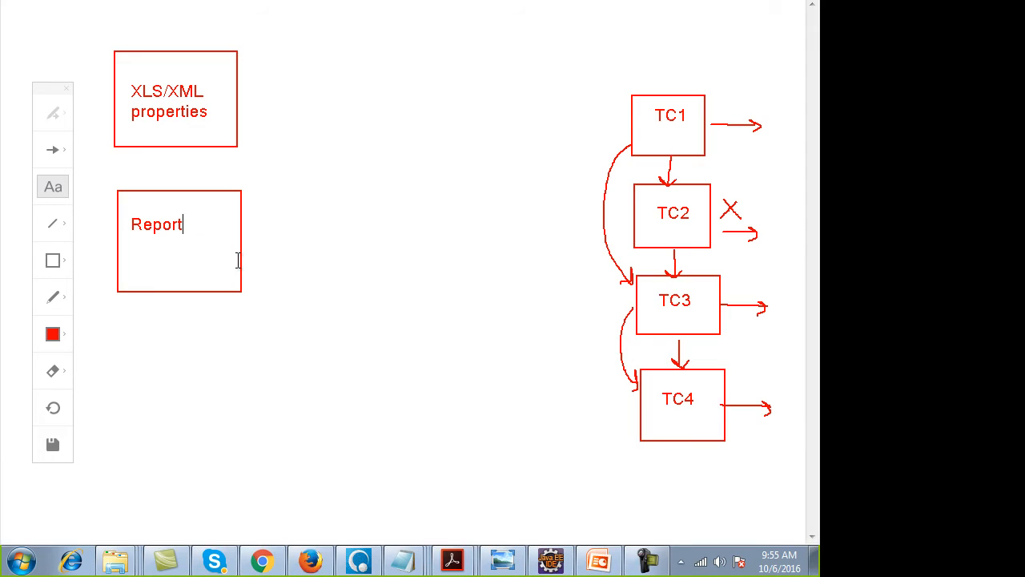
type("HT")
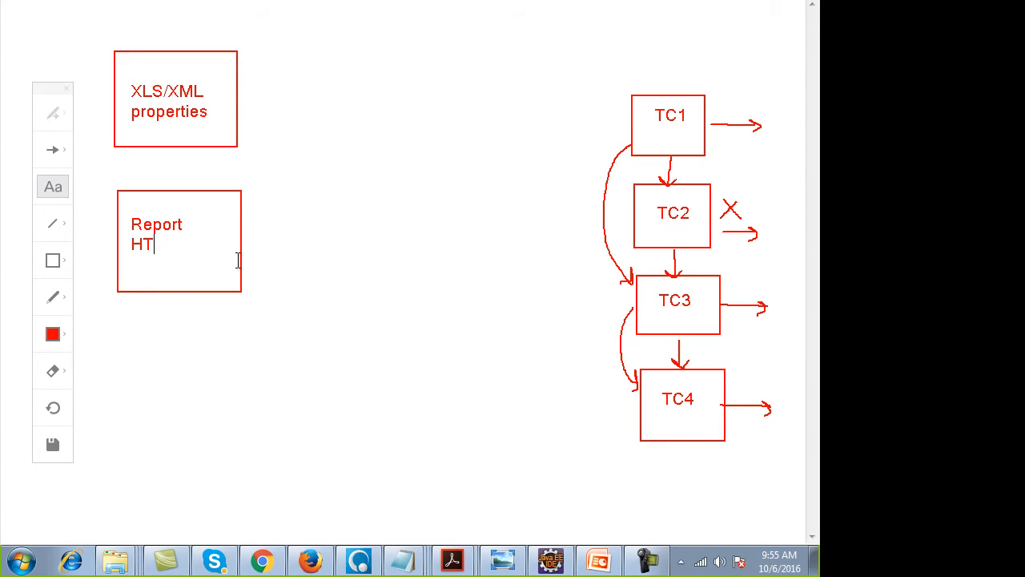
type("ML")
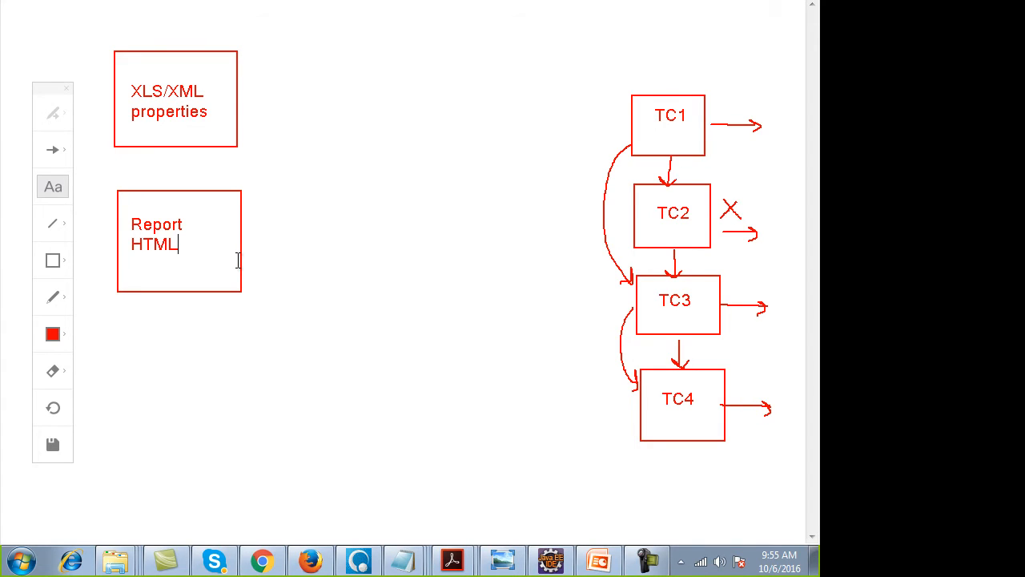
type("Screenshots")
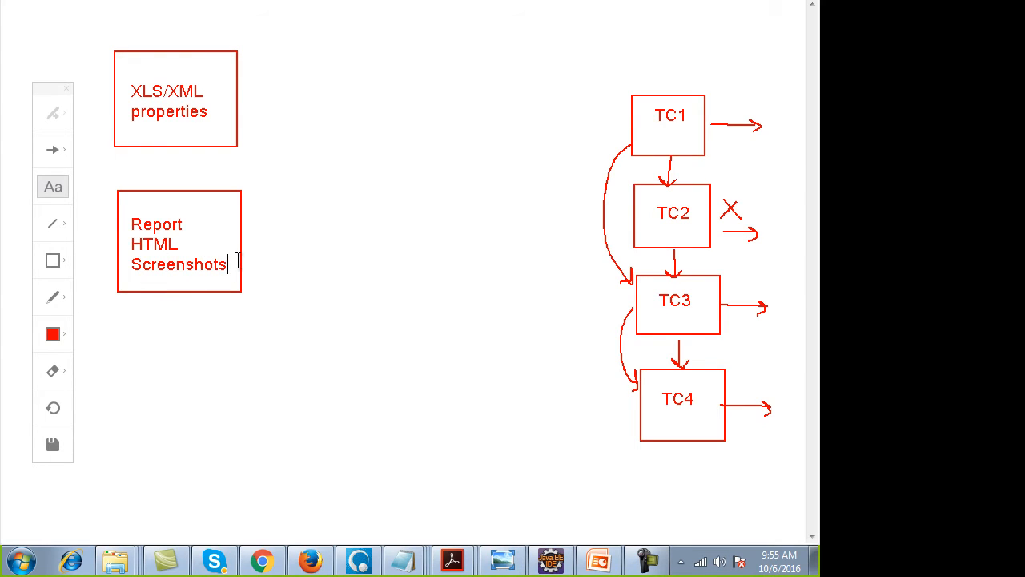
Draw a rectangle beneath the Report box and type 'Logs' inside it.
left_click(52, 259)
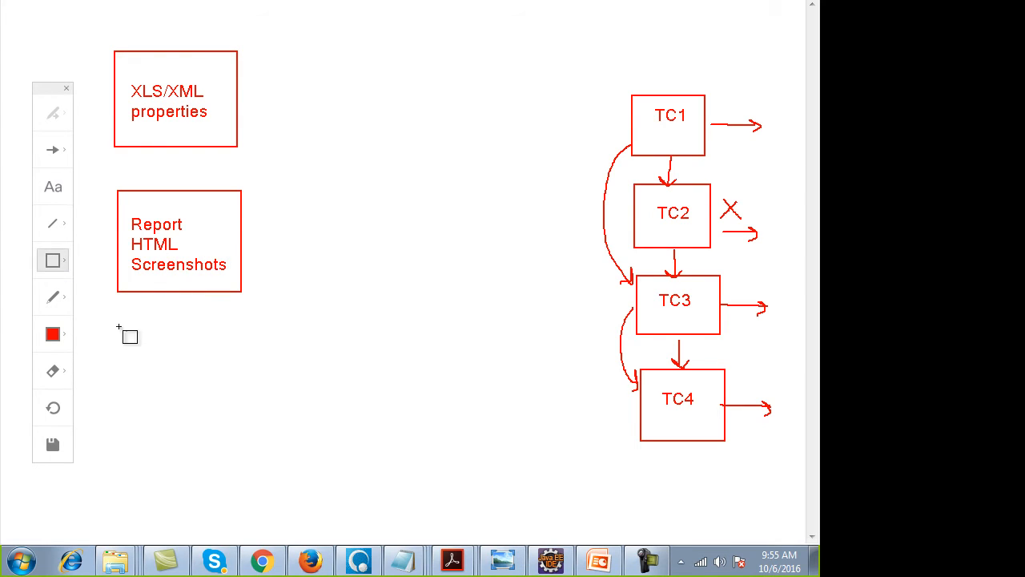
mouse_move(150, 339)
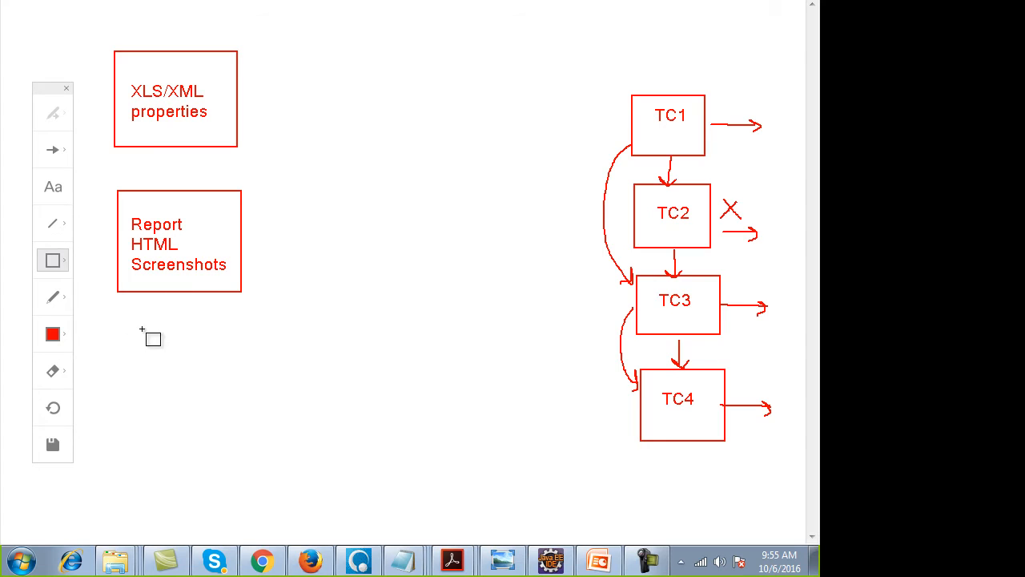
left_click_drag(143, 328, 252, 439)
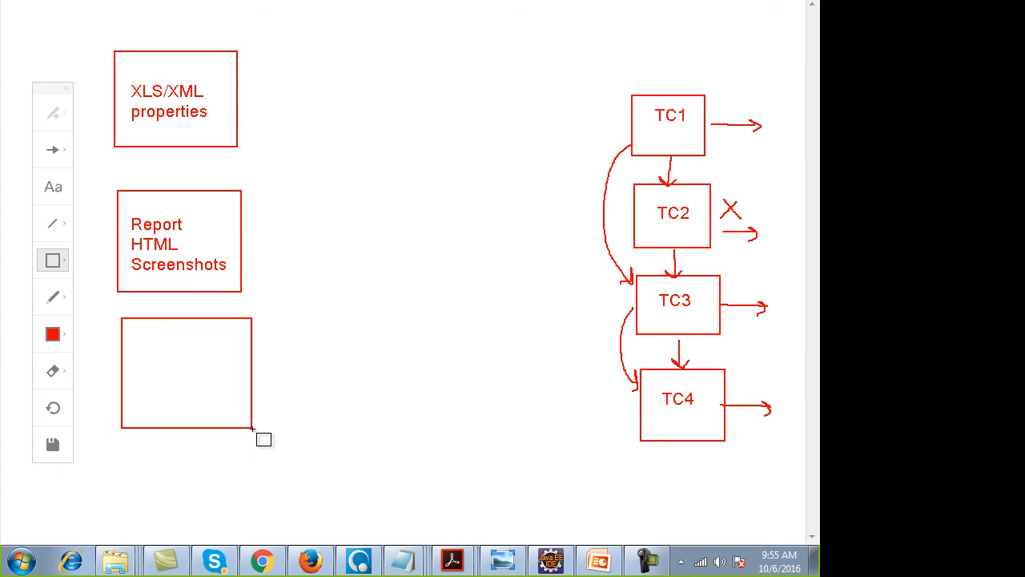
left_click(53, 186)
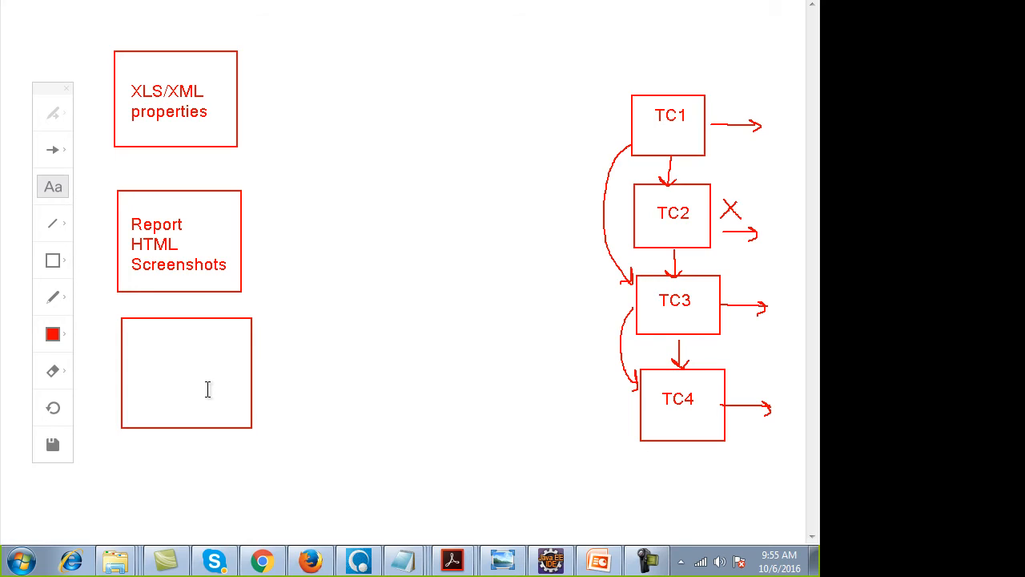
left_click(144, 358)
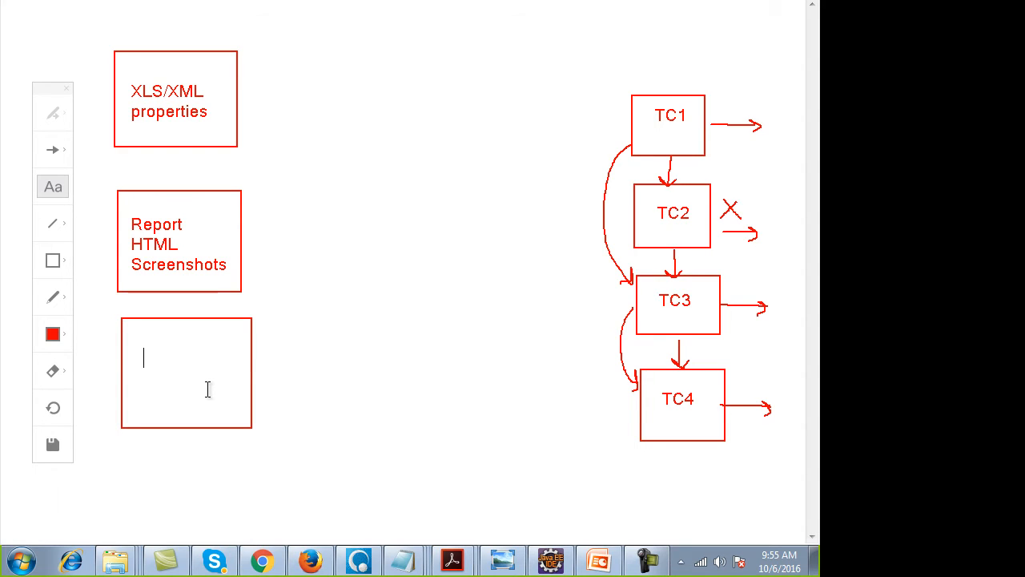
type("L")
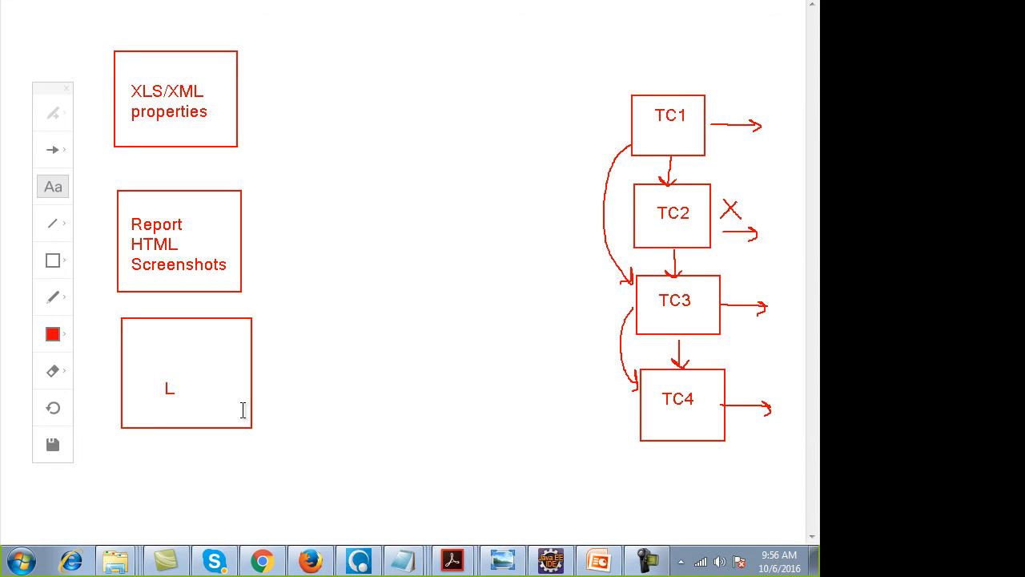
type("og")
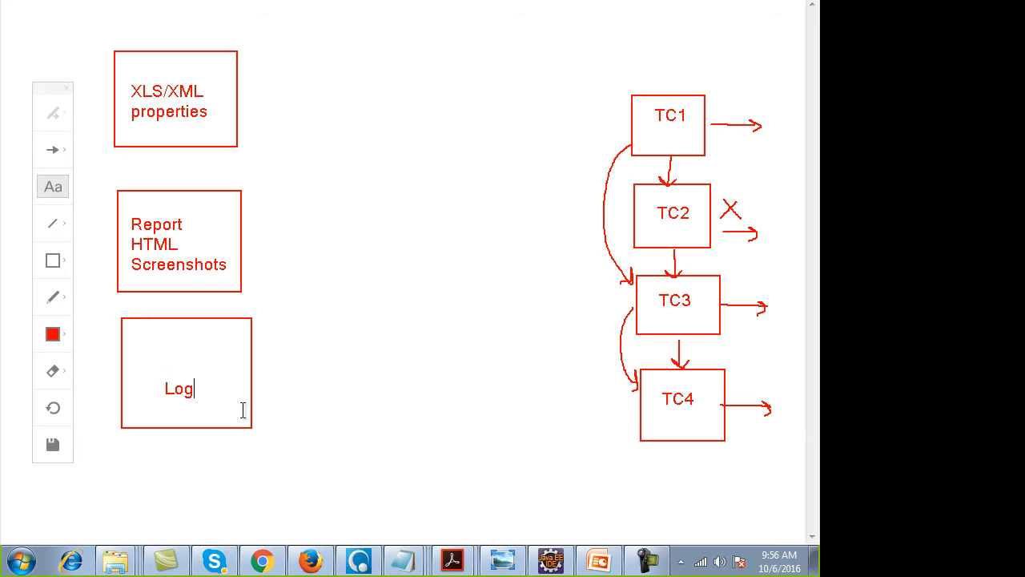
type("s")
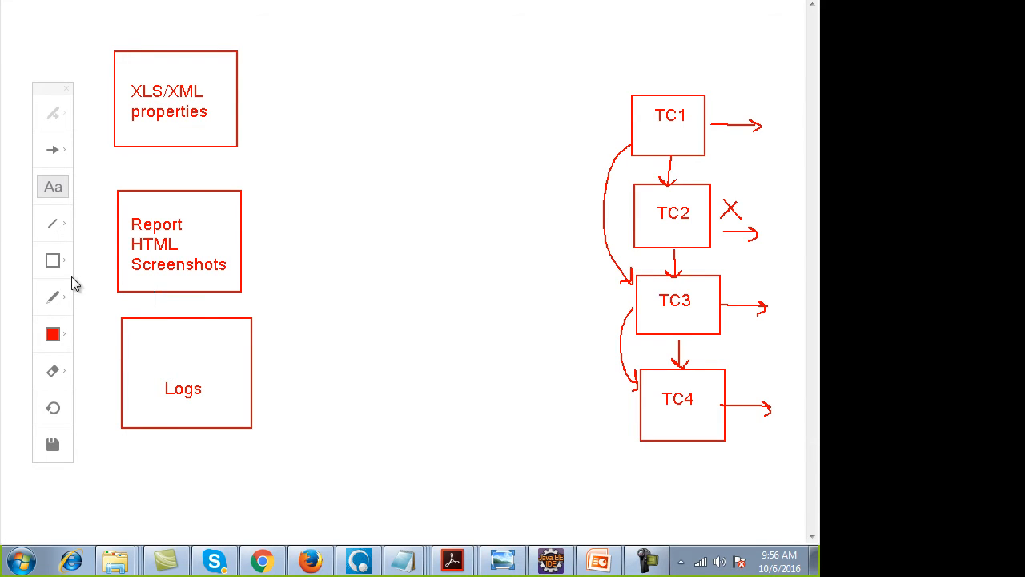
Add a tall middle box with TestNG, Junit, BDD and Cucumber on separate lines.
left_click(52, 260)
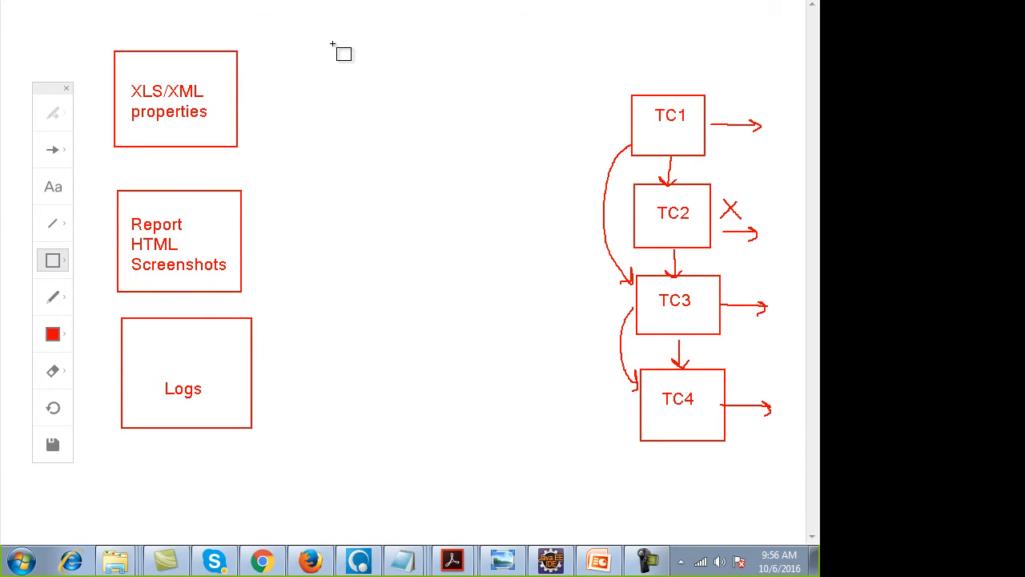
mouse_move(444, 184)
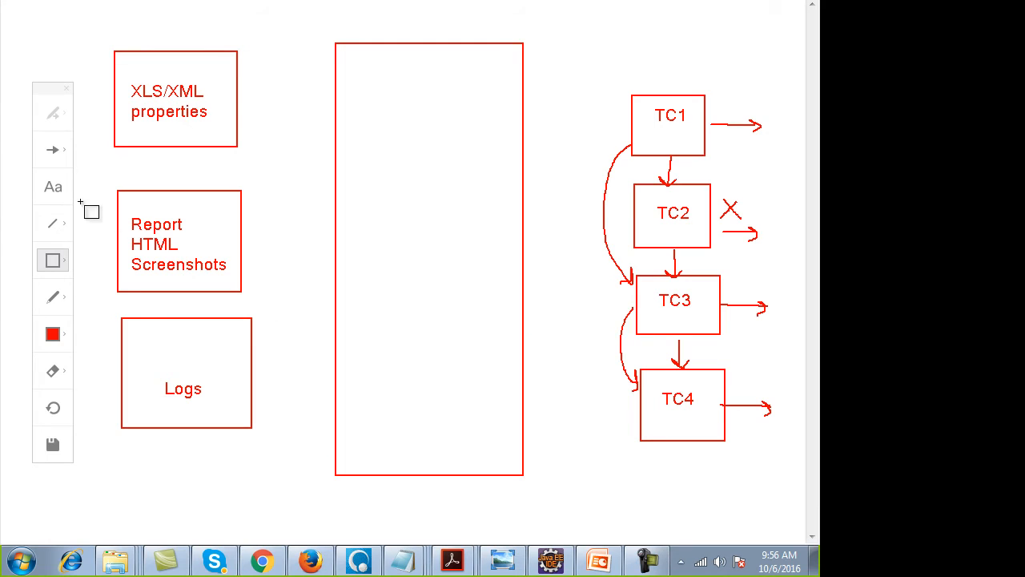
left_click(52, 186)
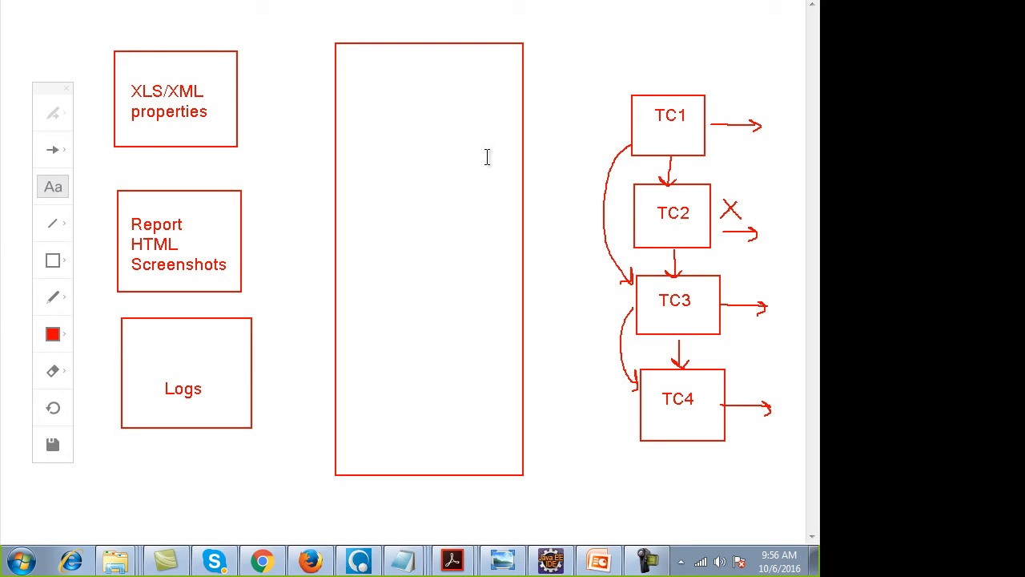
type("TestNG")
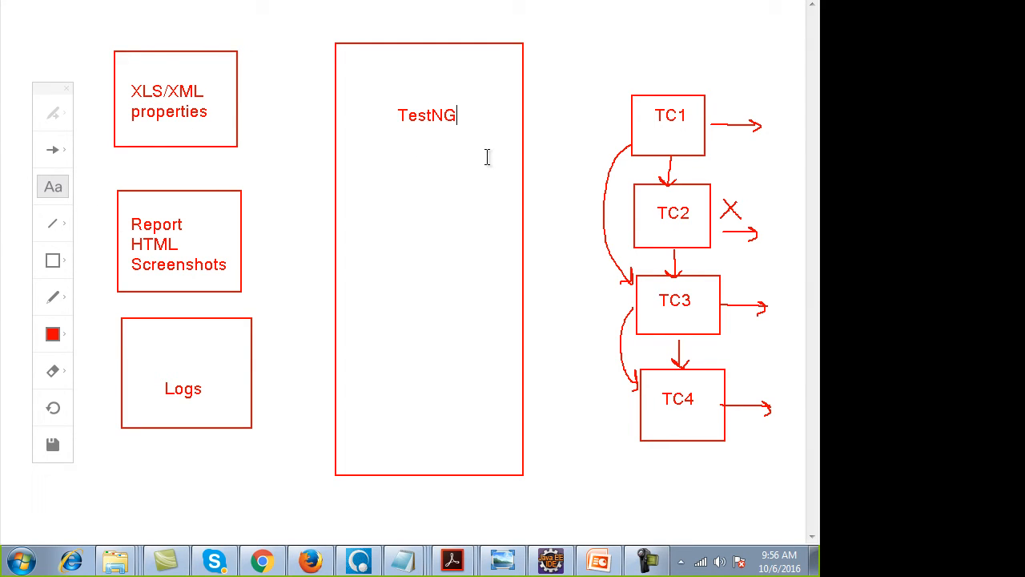
type("Junit")
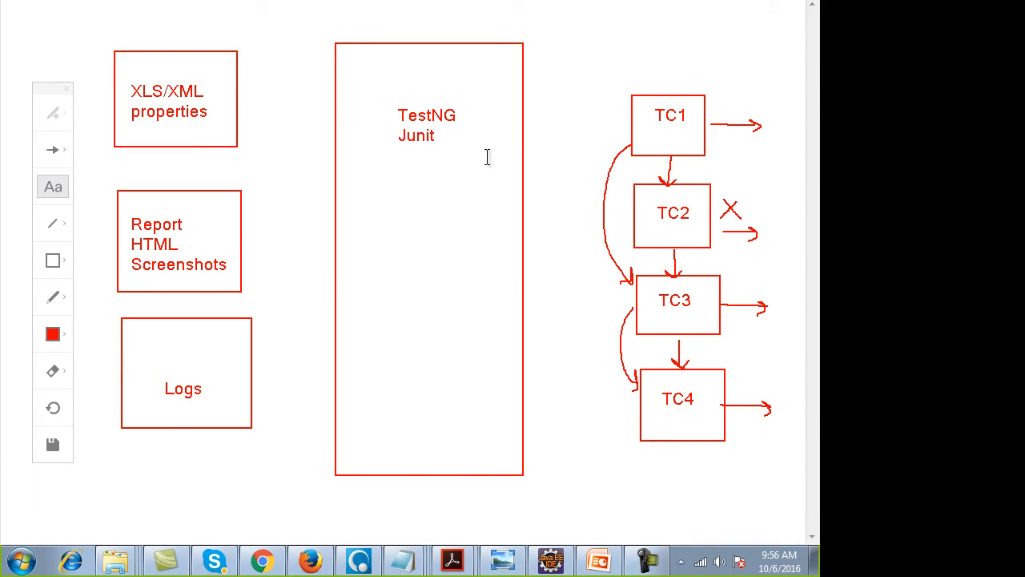
type("BDD")
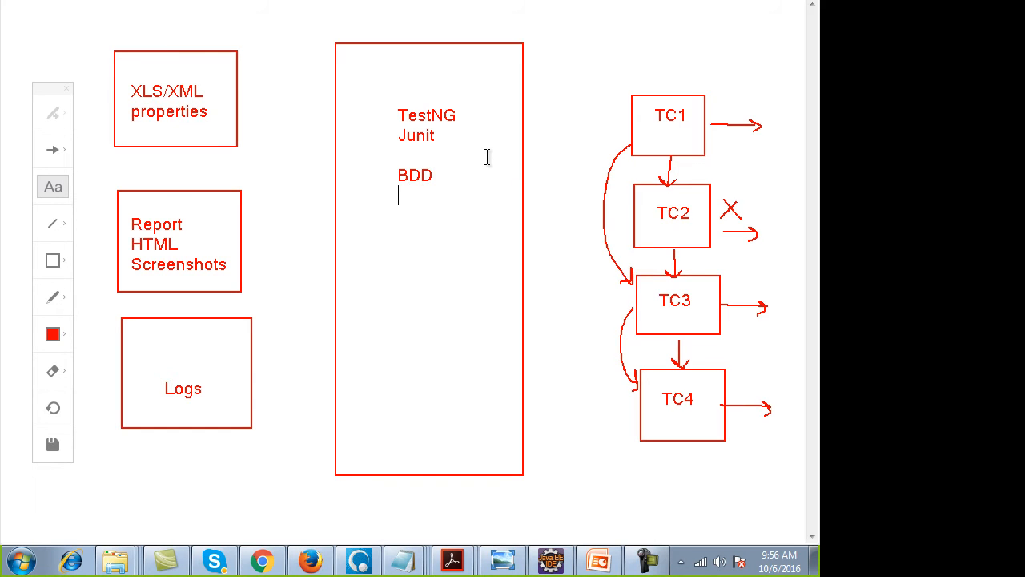
type("Cucu")
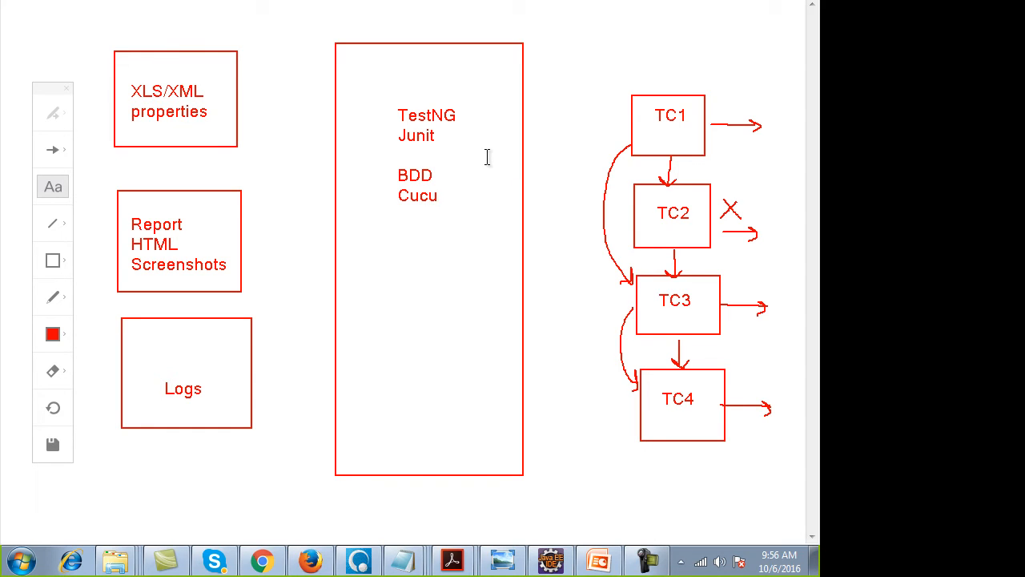
type("mber")
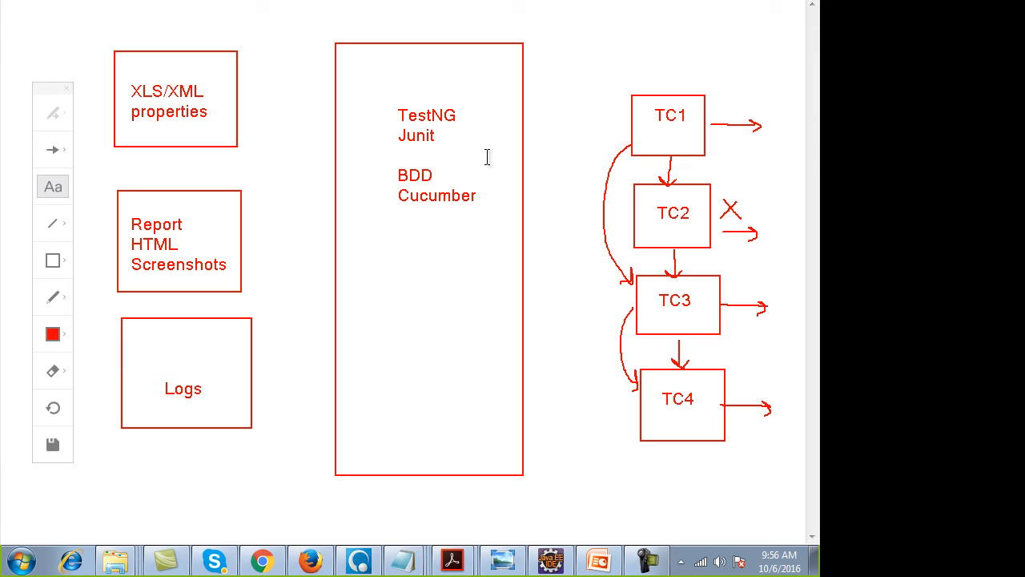
left_click(477, 195)
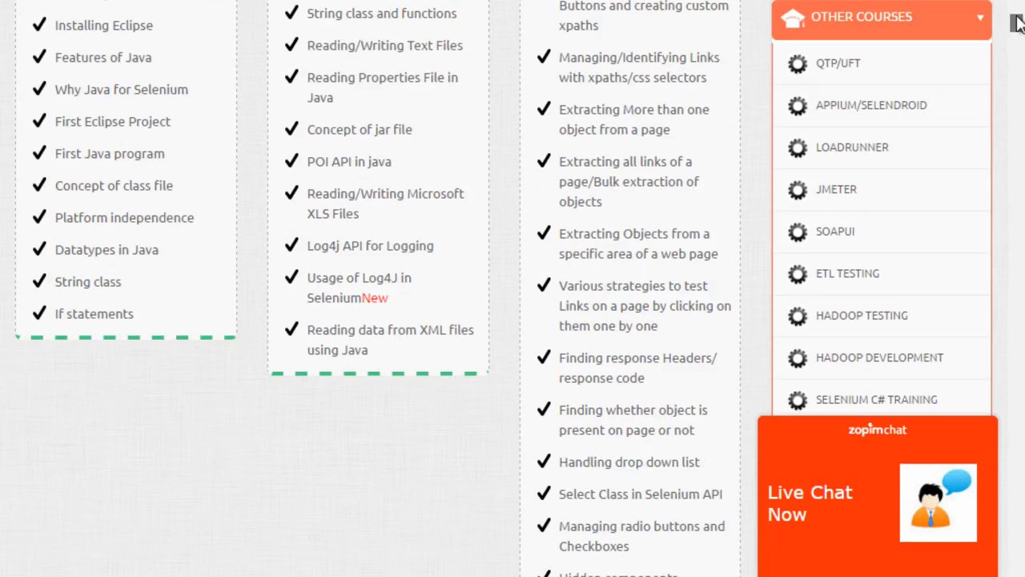
scroll("down", 3)
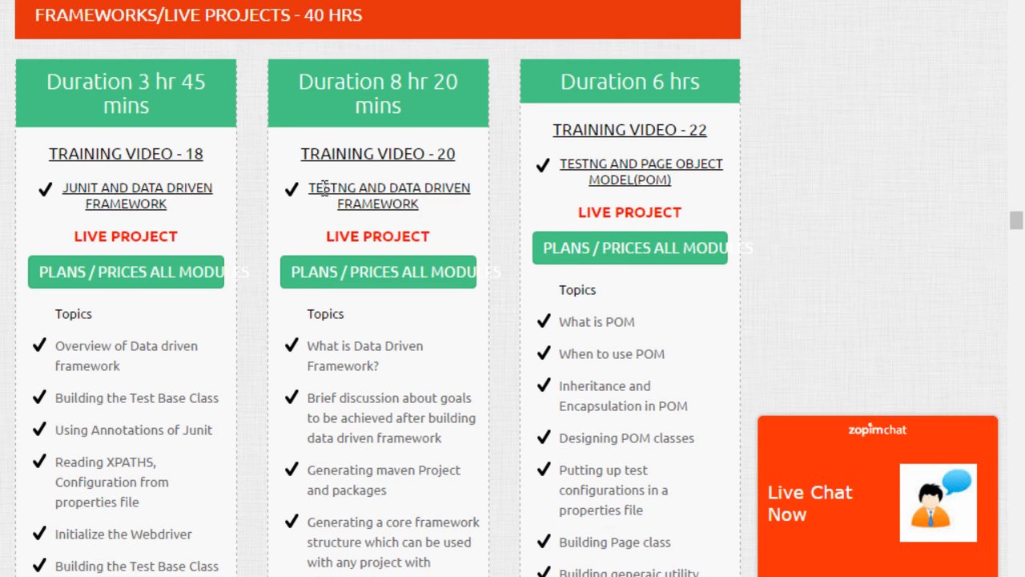
double_click(332, 188)
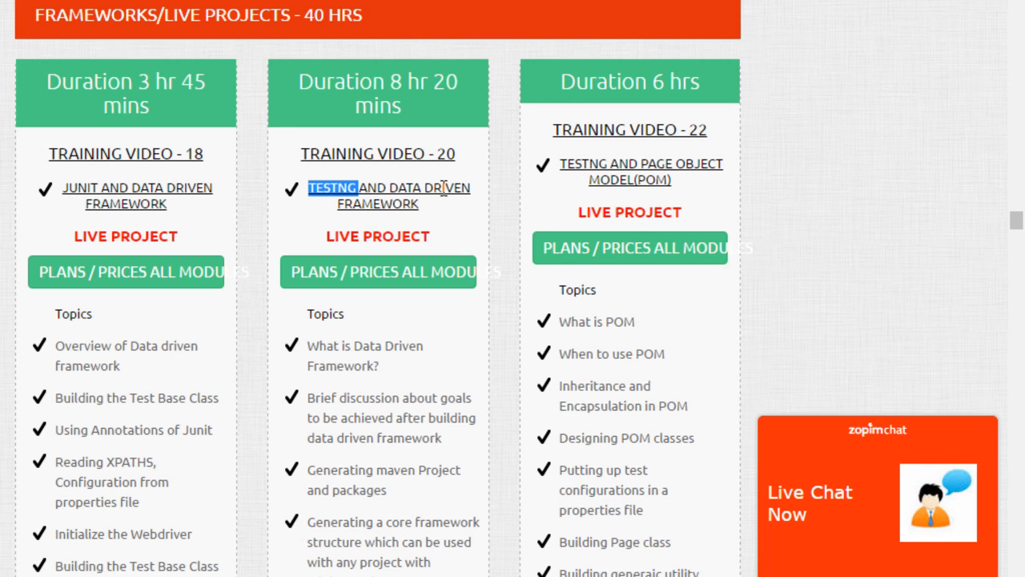
scroll("down", 3)
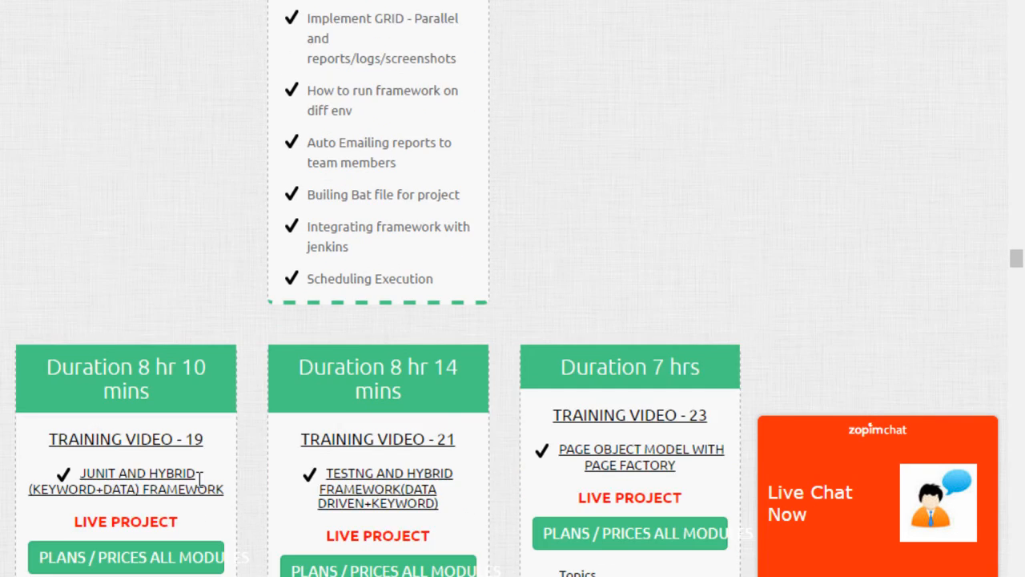
scroll("down", 3)
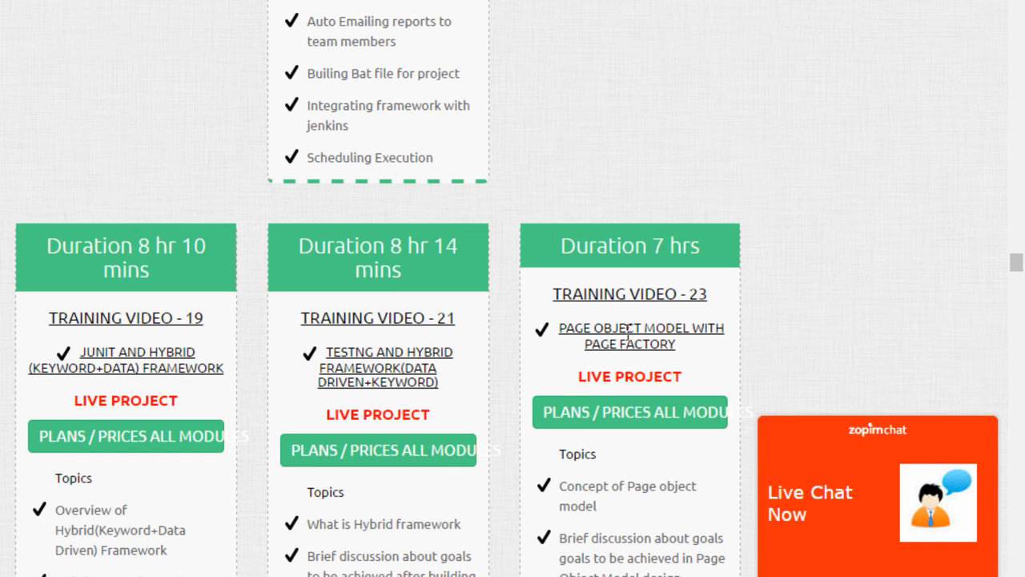
scroll("down", 3)
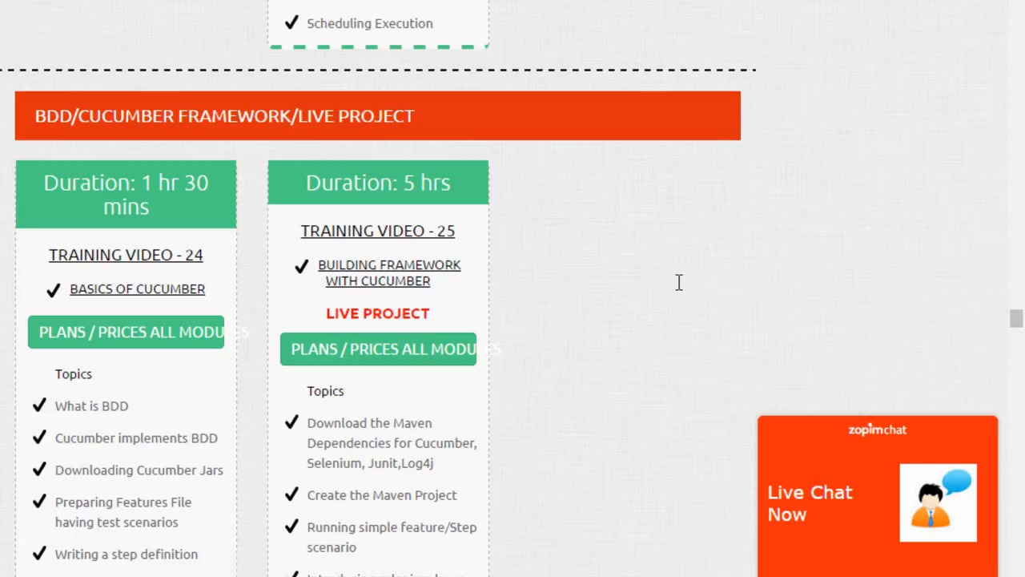
scroll("down", 3)
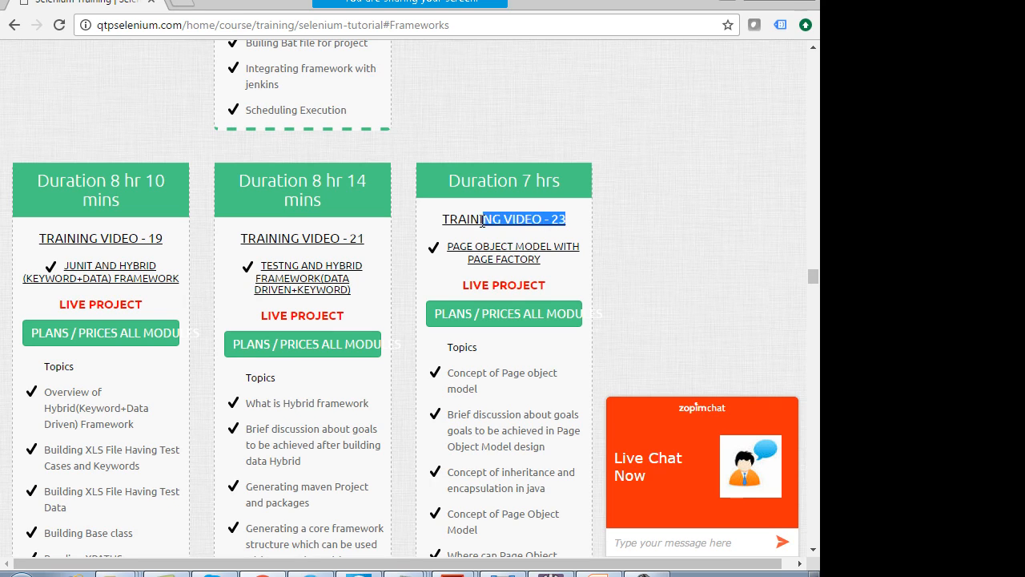
scroll("down", 3)
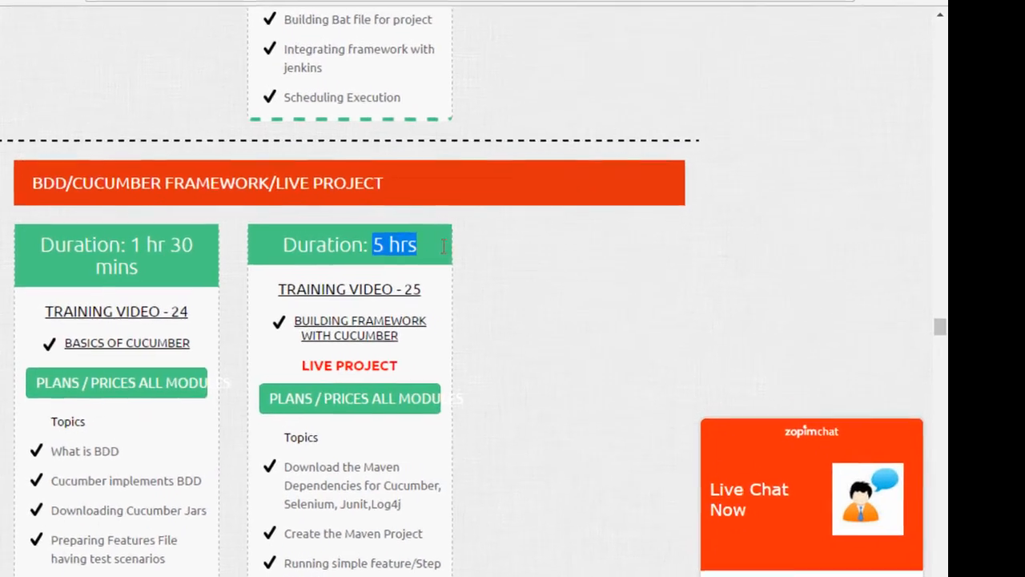
scroll("down", 3)
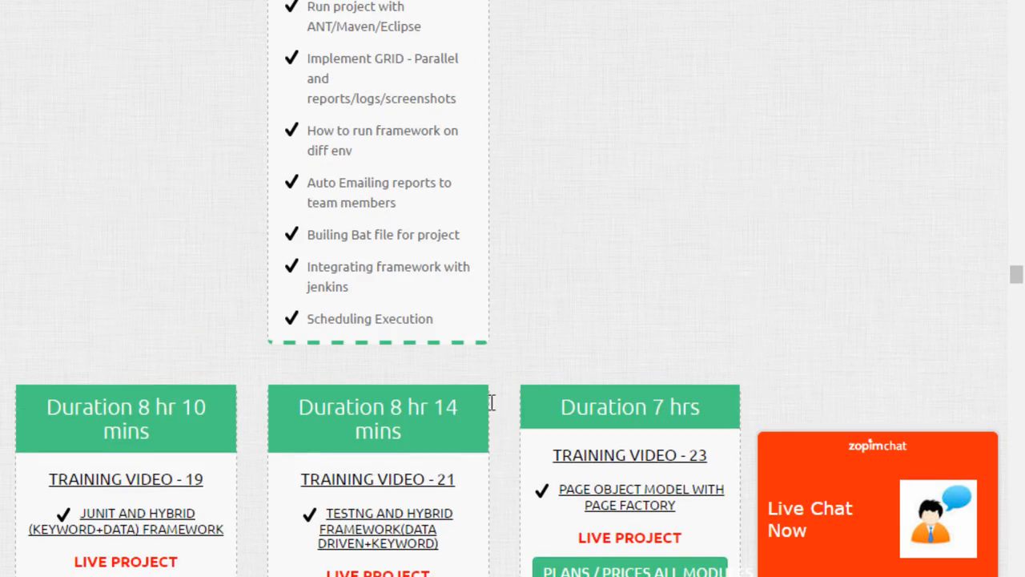
double_click(675, 406)
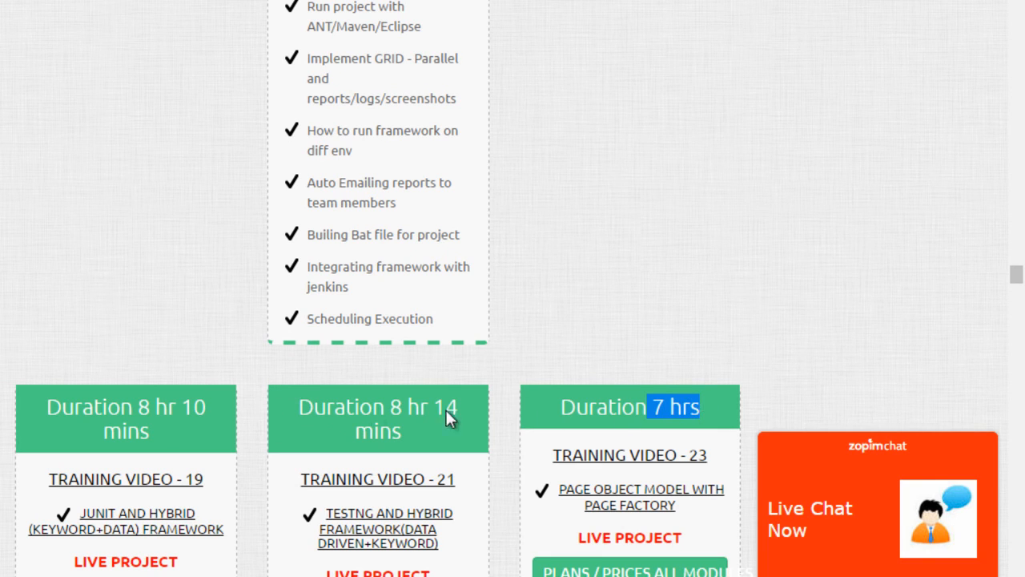
scroll("down", 3)
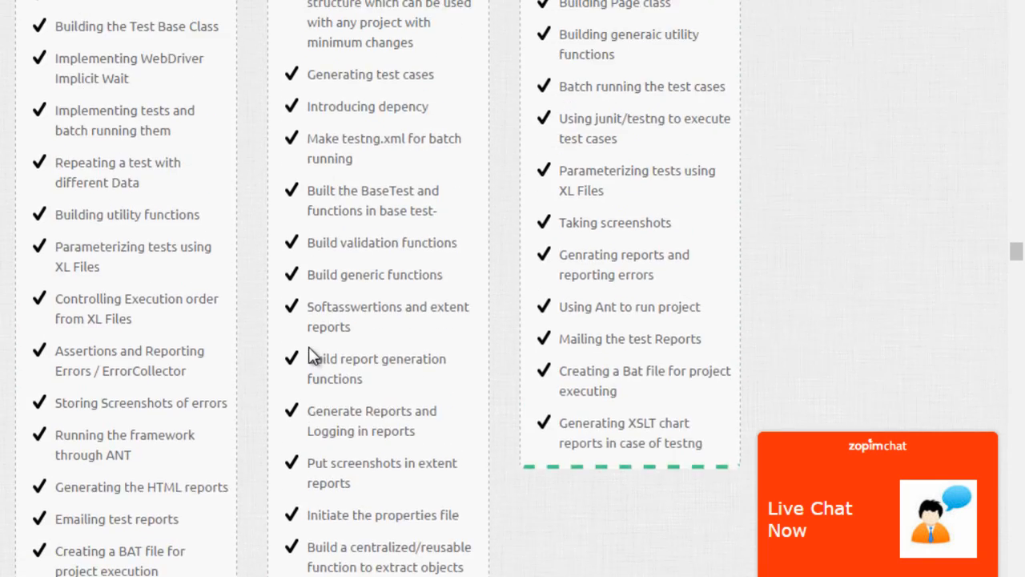